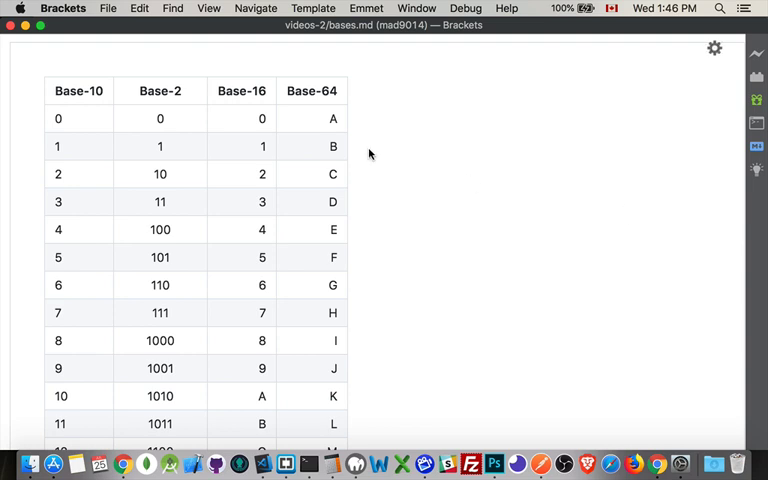
{"action": "mouse_move", "coordinate": [86, 116]}
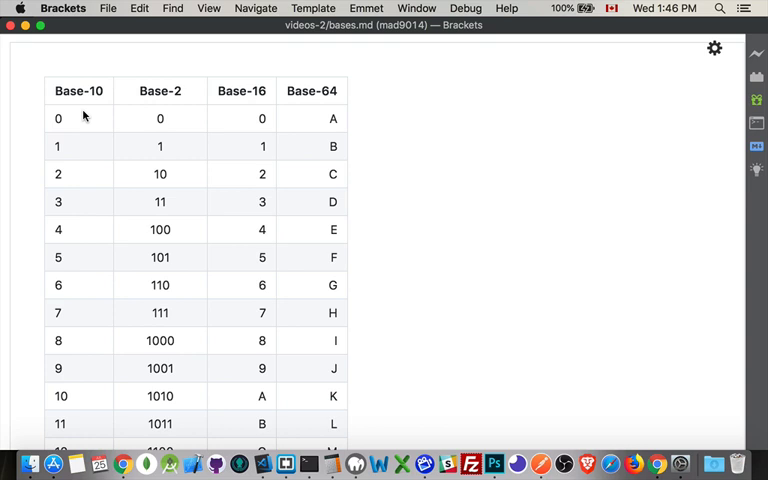
{"action": "mouse_move", "coordinate": [84, 180]}
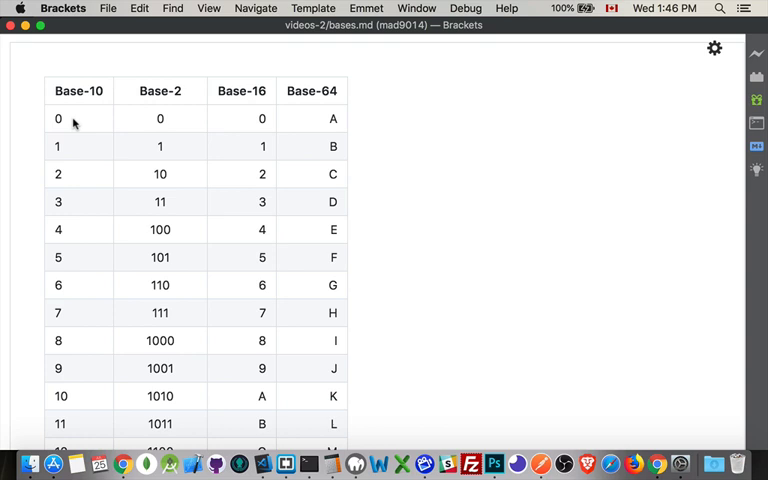
{"action": "mouse_move", "coordinate": [70, 152]}
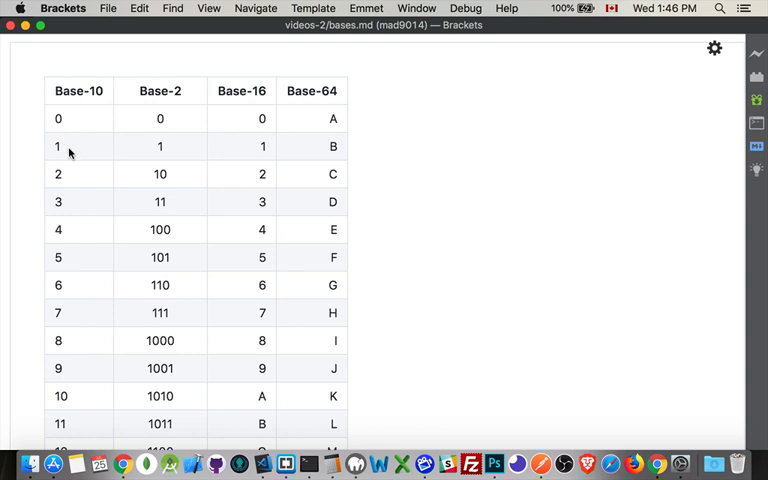
{"action": "mouse_move", "coordinate": [80, 400]}
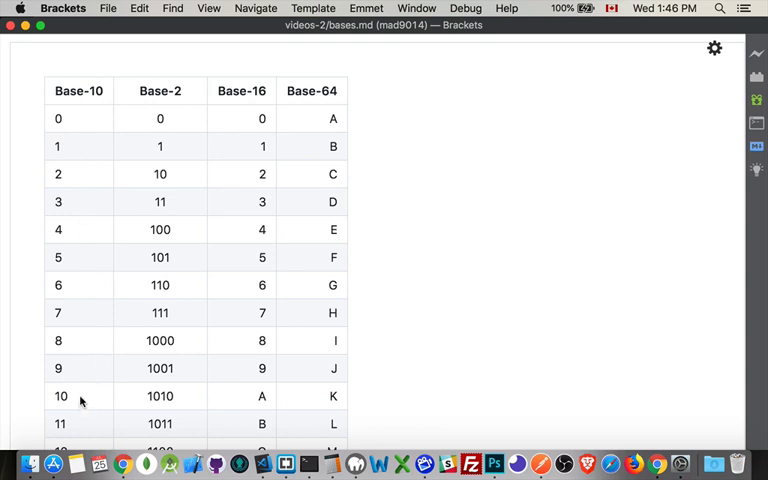
Scroll the Markdown preview down past rows 0–30 until rows 60 through 103 are visible
{"action": "scroll", "scroll_direction": "down", "scroll_amount": 3}
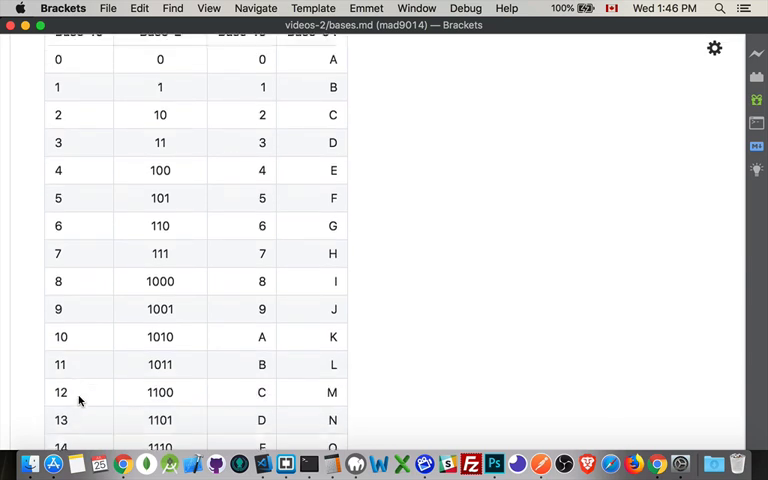
{"action": "scroll", "scroll_direction": "down", "scroll_amount": 3}
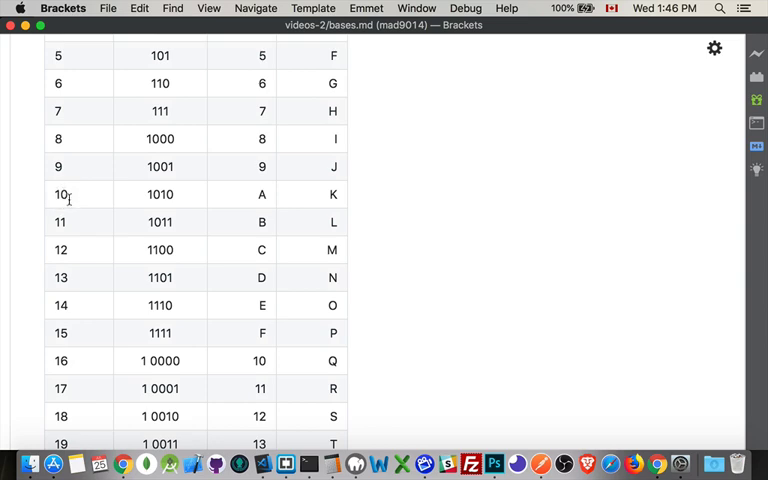
{"action": "scroll", "scroll_direction": "down", "scroll_amount": 3}
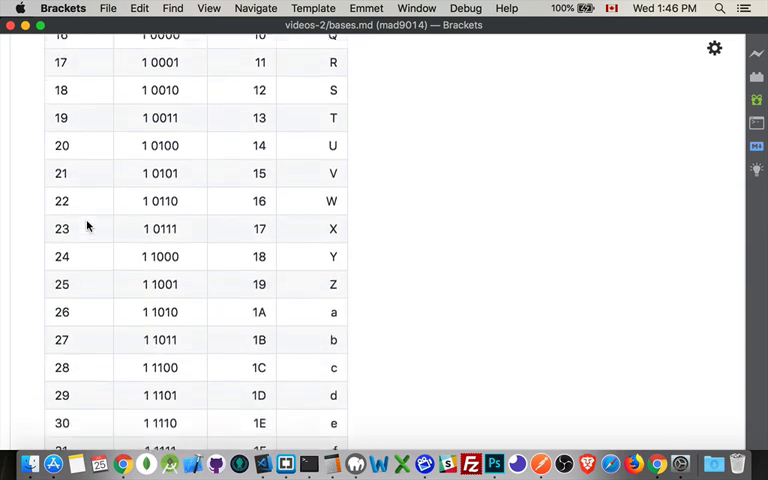
{"action": "scroll", "scroll_direction": "down", "scroll_amount": 3}
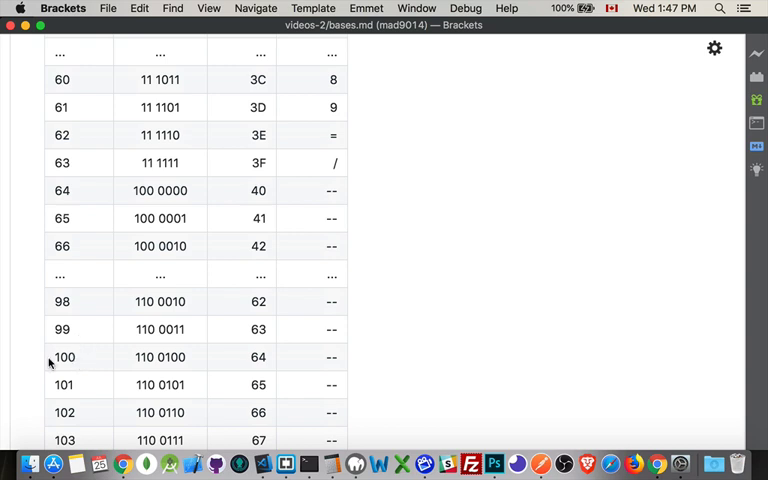
{"action": "mouse_move", "coordinate": [92, 406]}
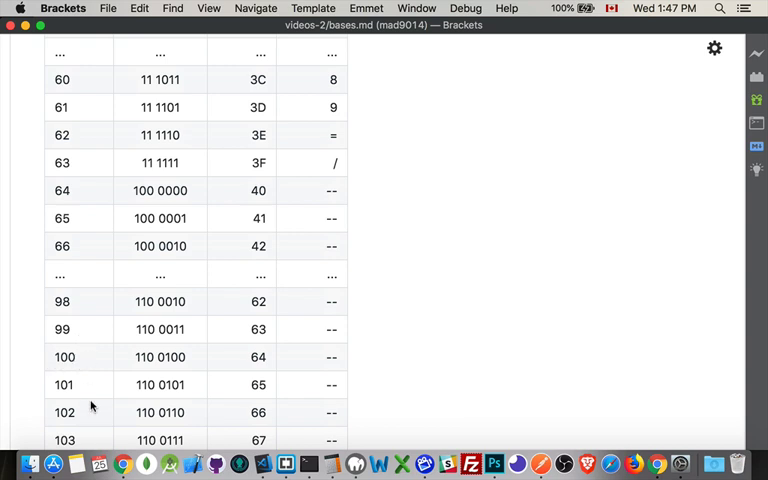
Scroll the preview up to the top, down through the table again, and back to the header row
{"action": "scroll", "scroll_direction": "up", "scroll_amount": 3}
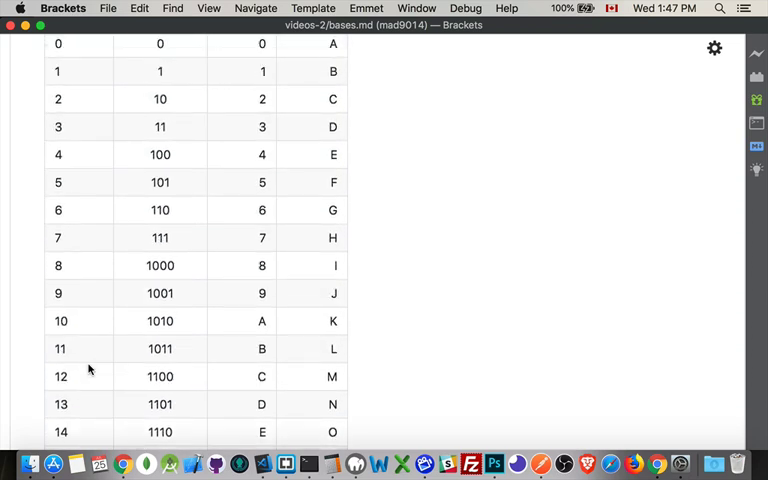
{"action": "scroll", "scroll_direction": "up", "scroll_amount": 3}
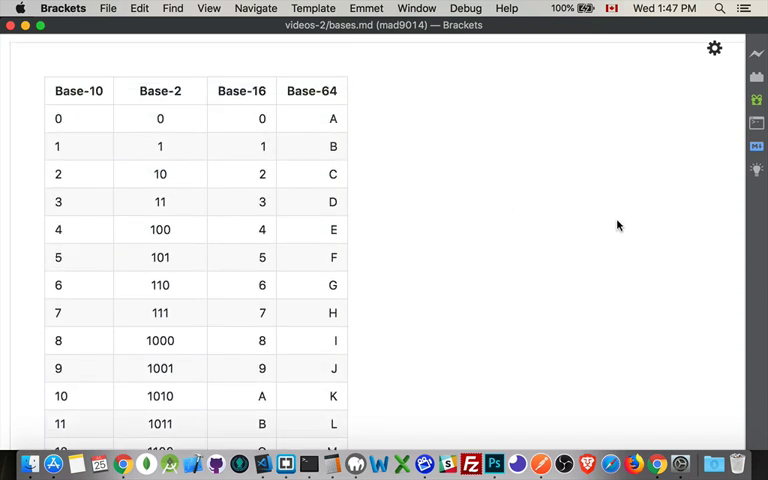
{"action": "scroll", "scroll_direction": "down", "scroll_amount": 3}
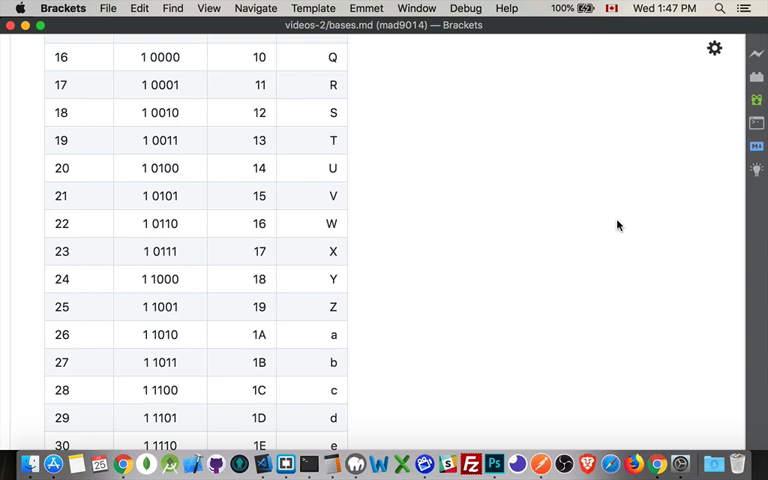
{"action": "scroll", "scroll_direction": "down", "scroll_amount": 3}
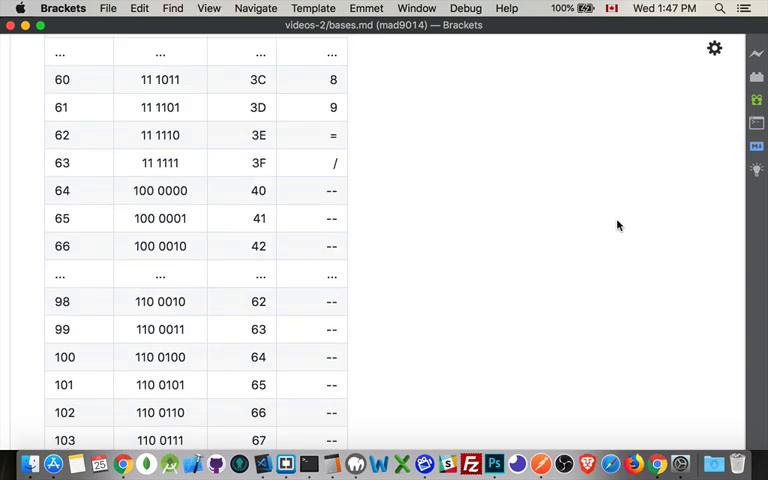
{"action": "scroll", "scroll_direction": "up", "scroll_amount": 3}
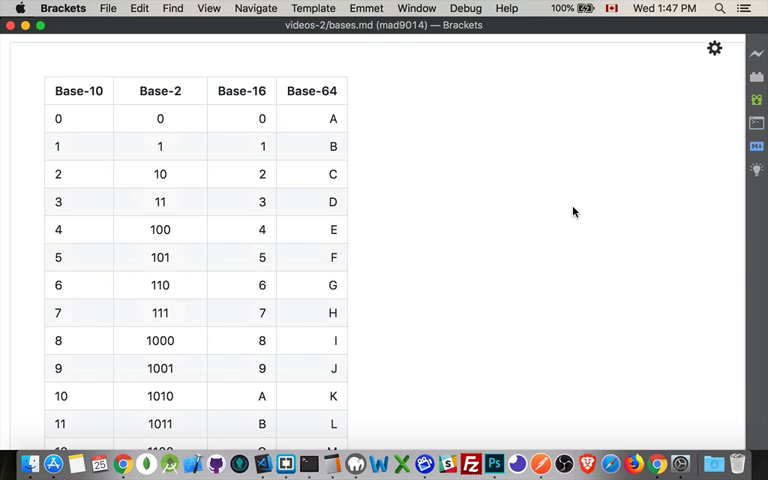
{"action": "mouse_move", "coordinate": [372, 56]}
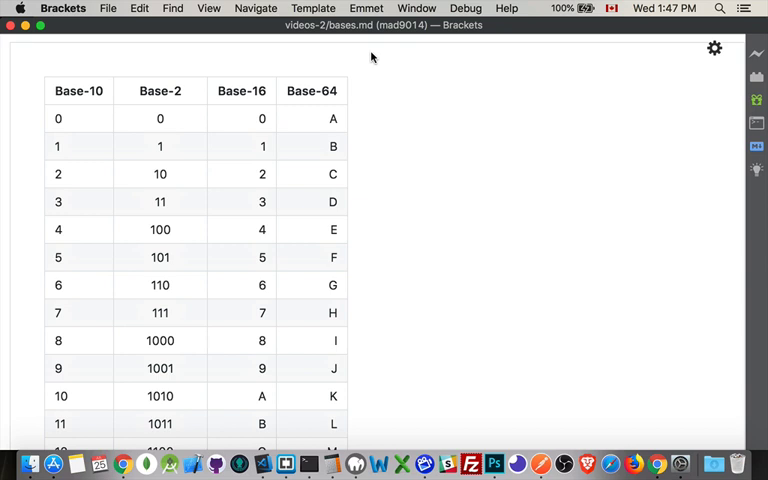
{"action": "mouse_move", "coordinate": [158, 90]}
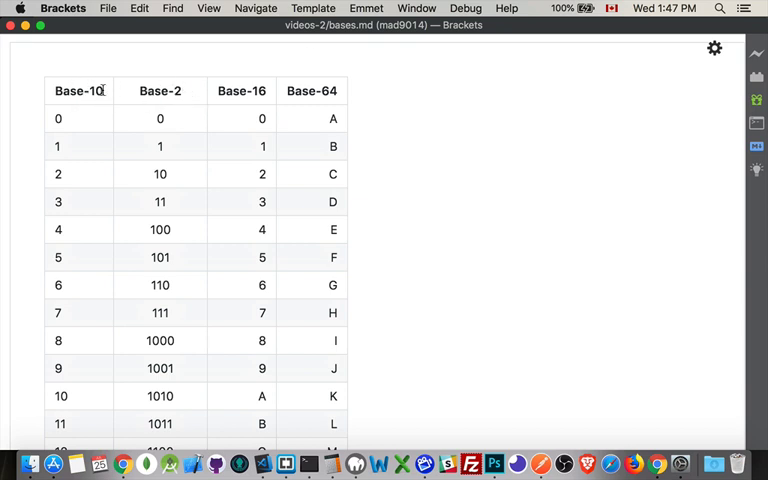
{"action": "mouse_move", "coordinate": [80, 368]}
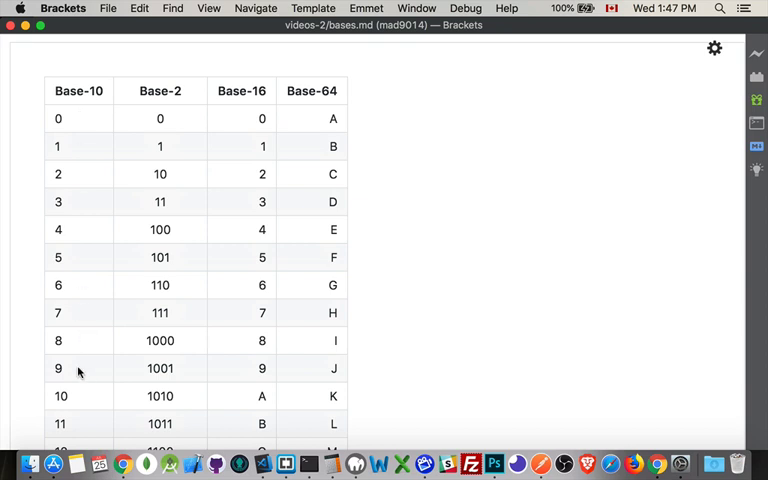
{"action": "mouse_move", "coordinate": [172, 120]}
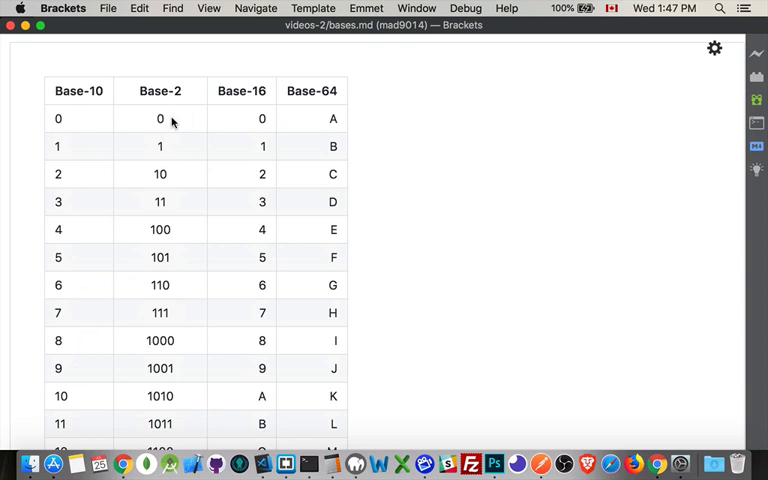
{"action": "mouse_move", "coordinate": [176, 140]}
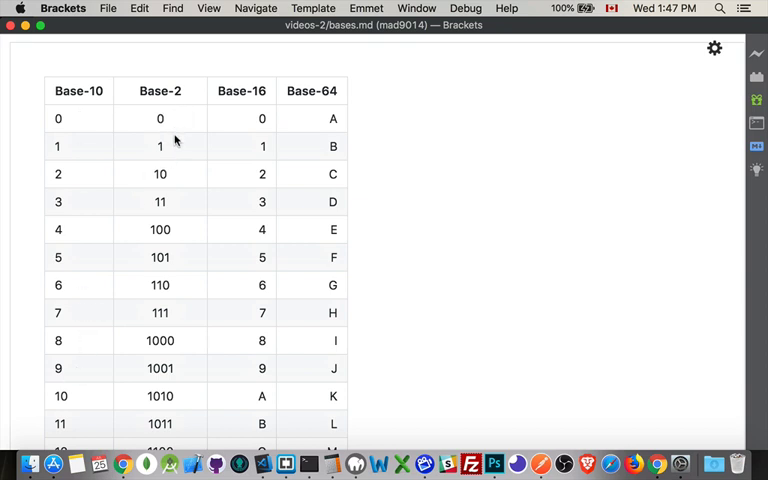
{"action": "mouse_move", "coordinate": [176, 118]}
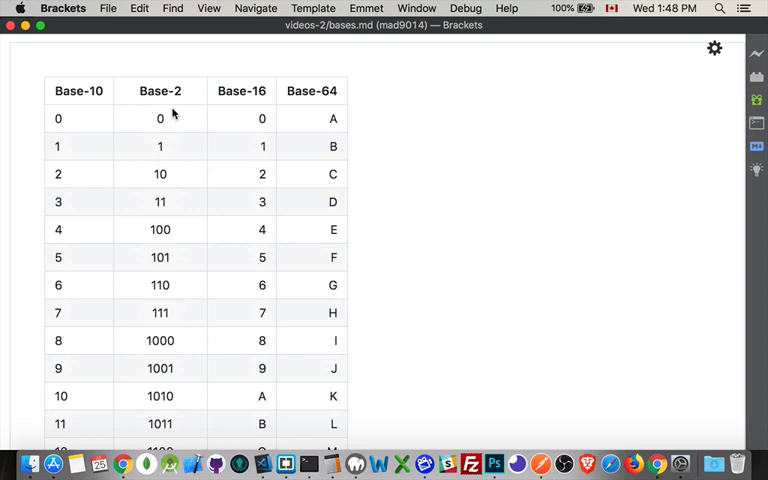
{"action": "mouse_move", "coordinate": [170, 148]}
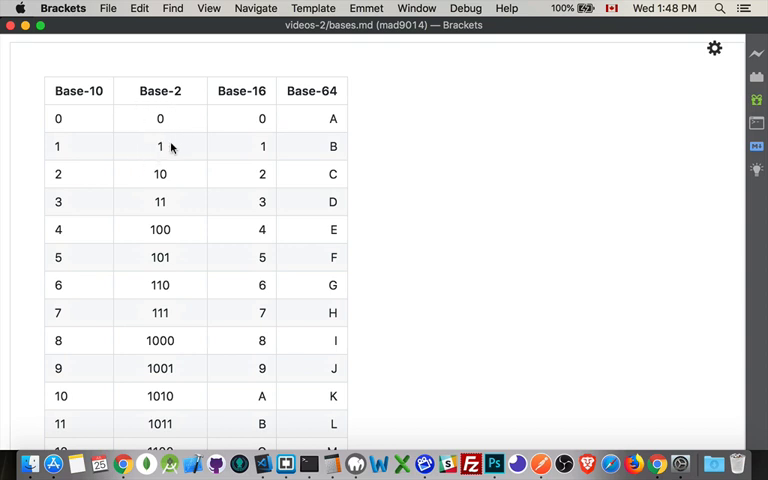
{"action": "mouse_move", "coordinate": [164, 118]}
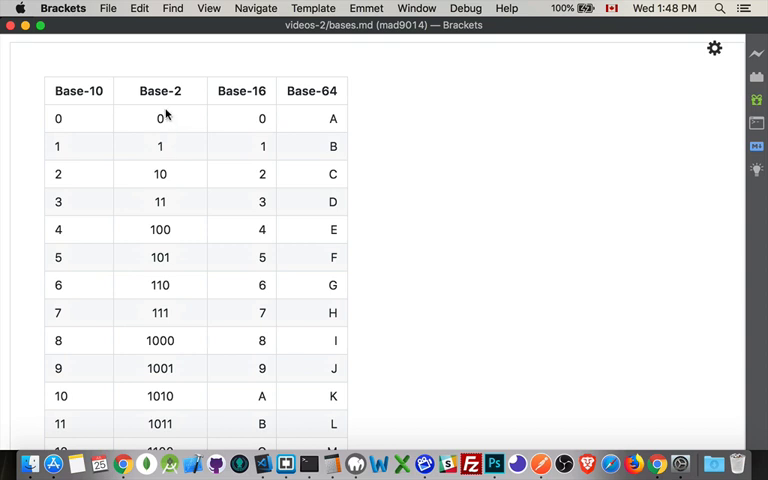
{"action": "mouse_move", "coordinate": [168, 120]}
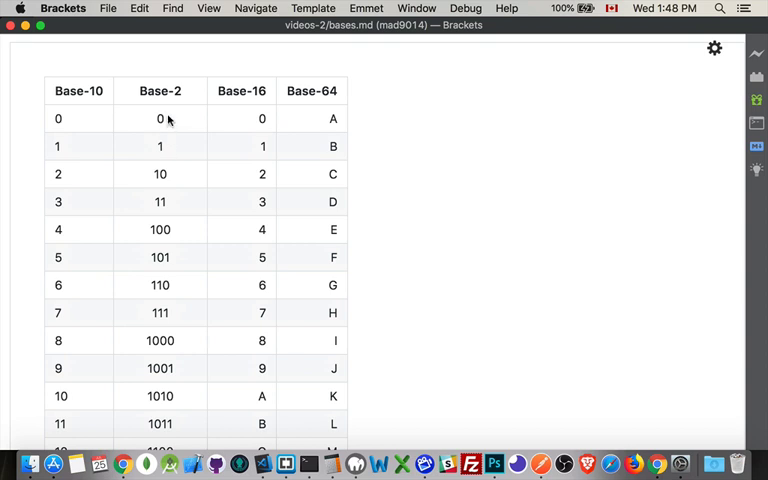
{"action": "mouse_move", "coordinate": [176, 178]}
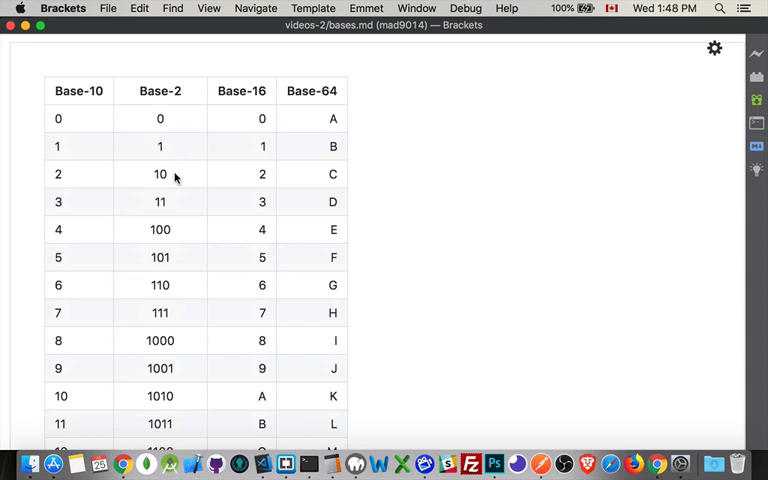
{"action": "mouse_move", "coordinate": [168, 204]}
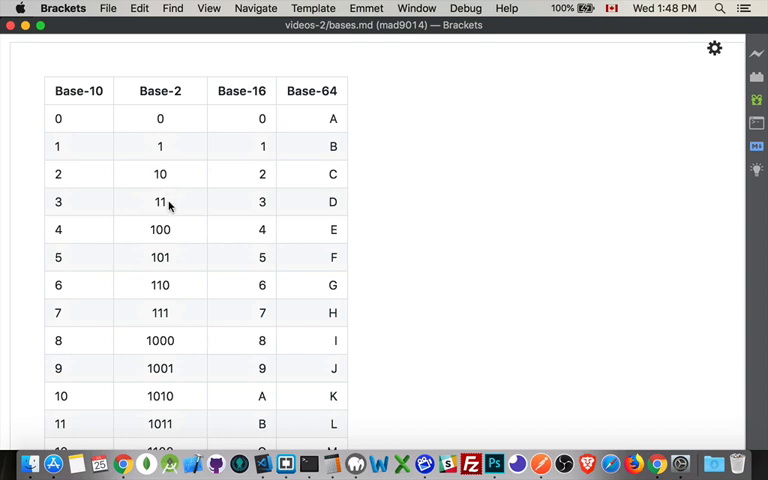
{"action": "mouse_move", "coordinate": [184, 228]}
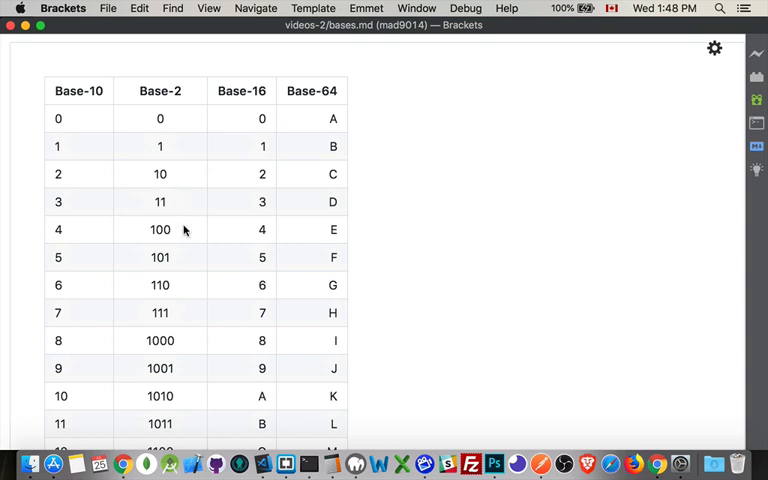
{"action": "mouse_move", "coordinate": [182, 328]}
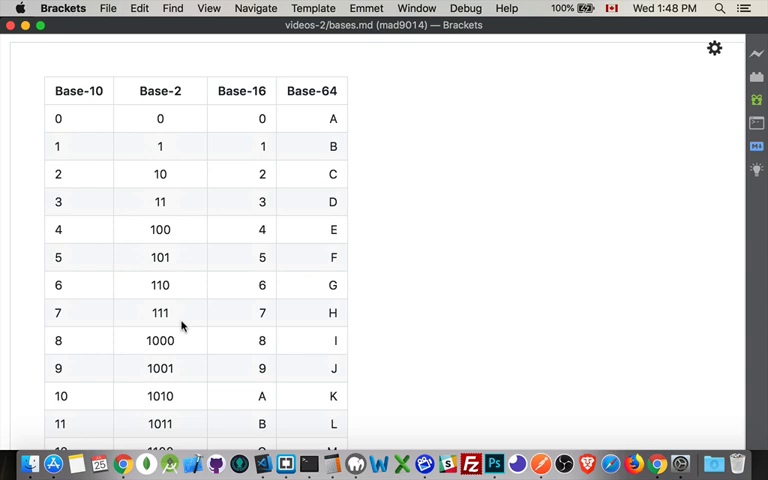
{"action": "scroll", "scroll_direction": "down", "scroll_amount": 3}
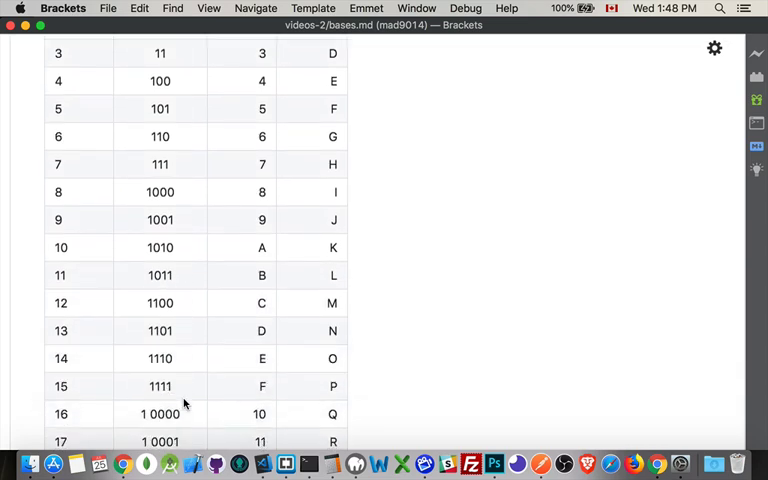
{"action": "scroll", "scroll_direction": "down", "scroll_amount": 3}
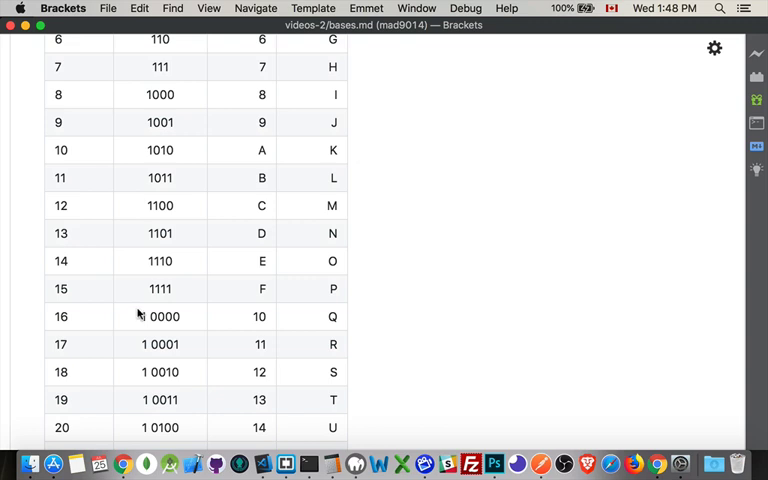
{"action": "scroll", "scroll_direction": "up", "scroll_amount": 3}
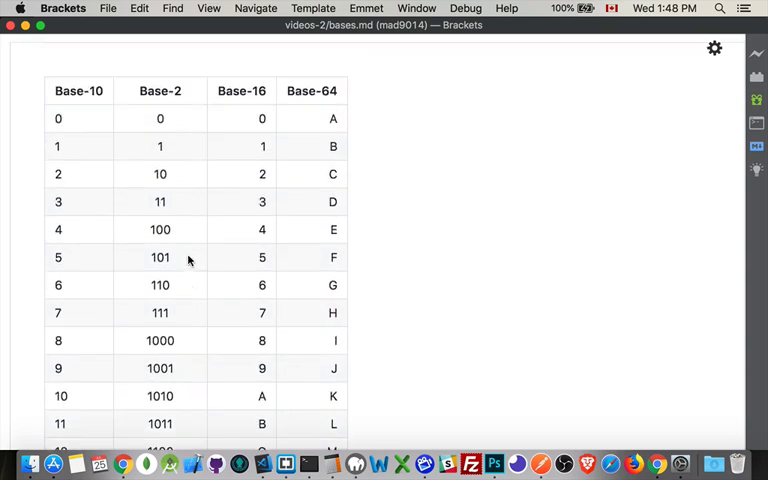
{"action": "mouse_move", "coordinate": [196, 200]}
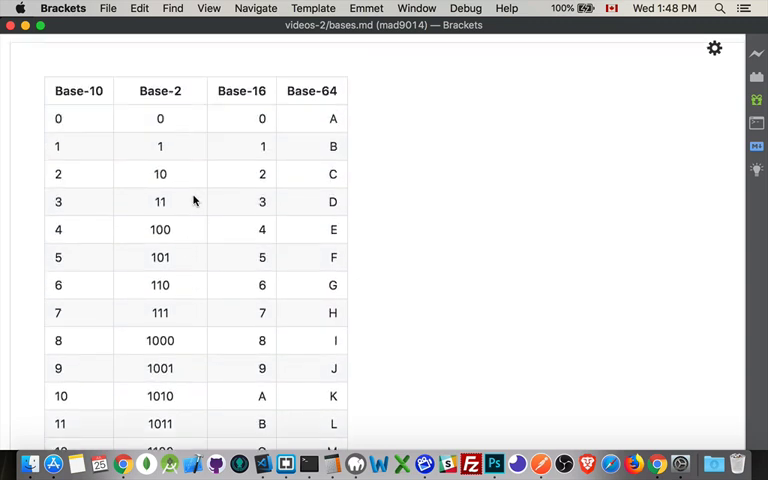
{"action": "mouse_move", "coordinate": [190, 156]}
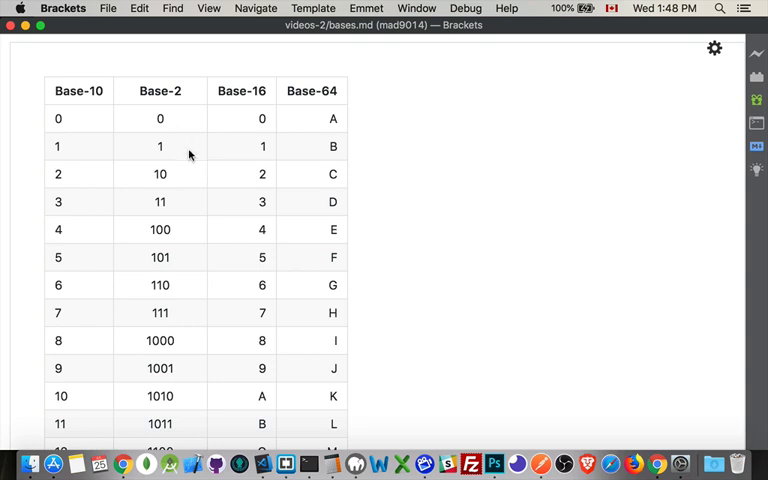
{"action": "mouse_move", "coordinate": [180, 184]}
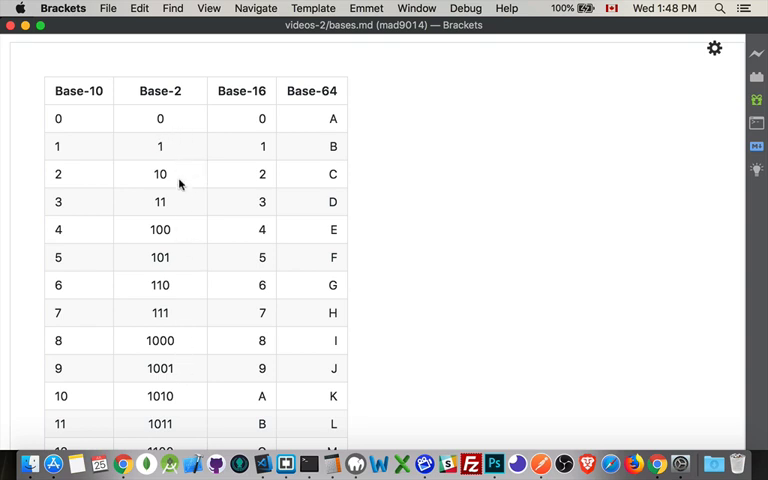
{"action": "mouse_move", "coordinate": [170, 322]}
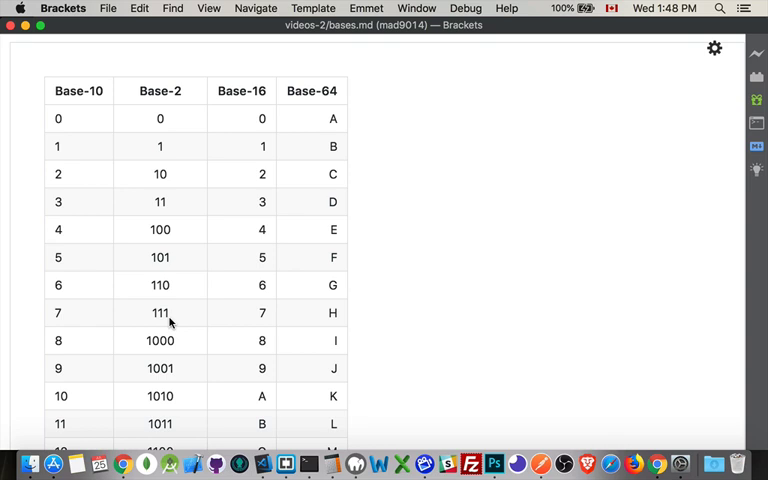
{"action": "mouse_move", "coordinate": [180, 170]}
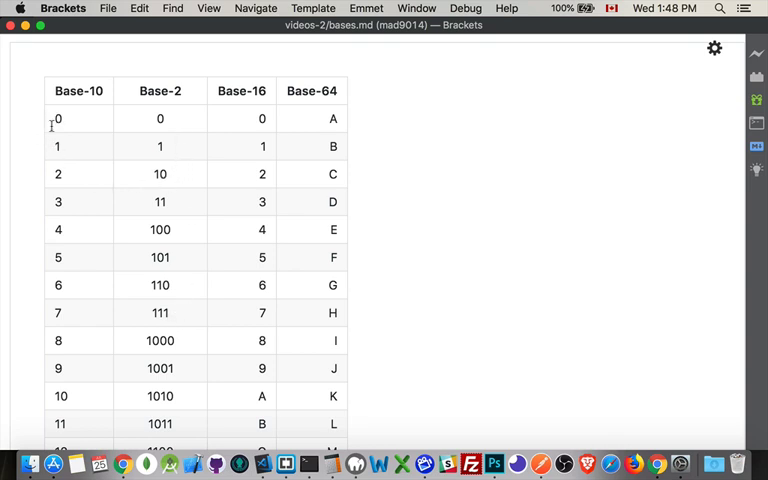
{"action": "mouse_move", "coordinate": [48, 336]}
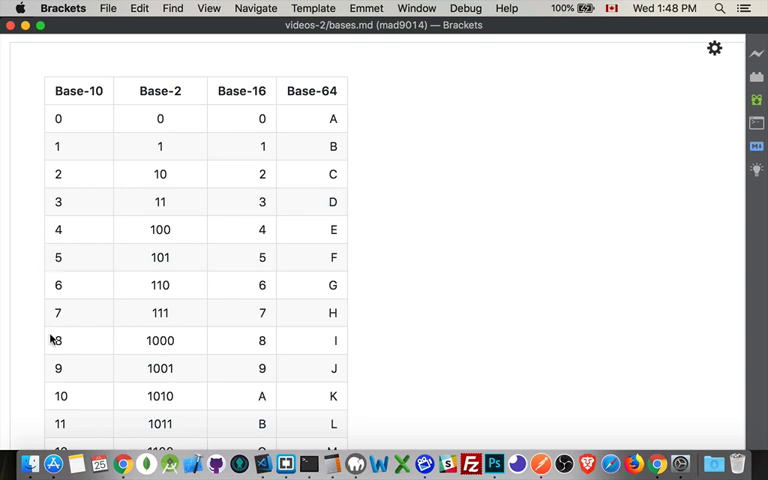
{"action": "mouse_move", "coordinate": [144, 340]}
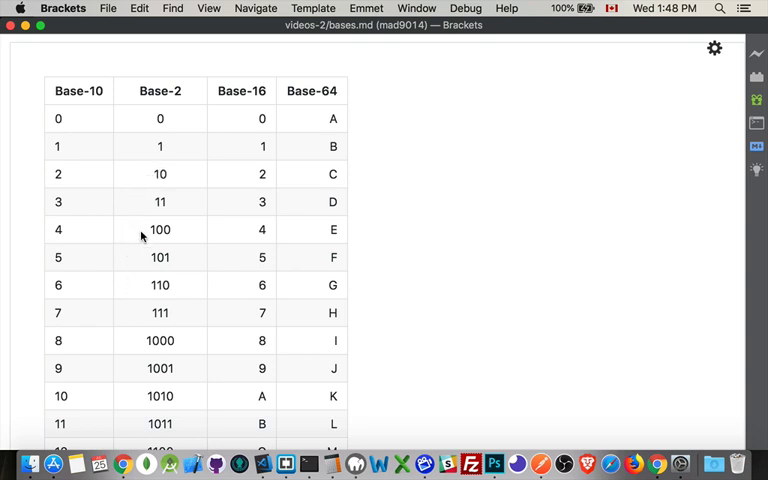
{"action": "mouse_move", "coordinate": [142, 300]}
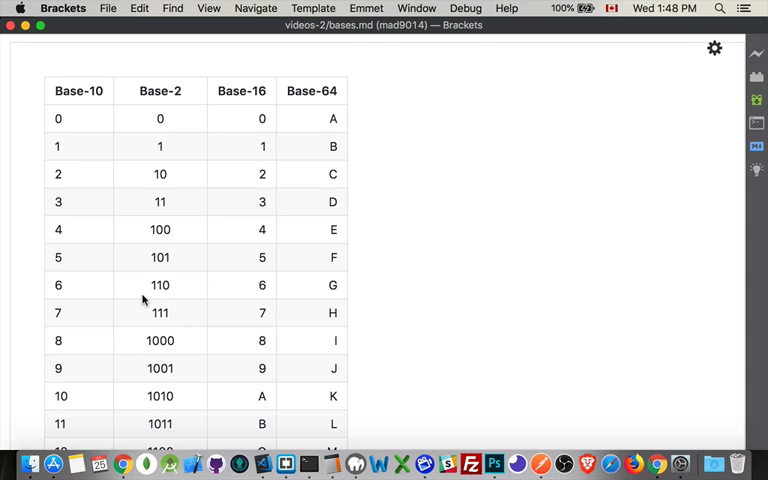
{"action": "mouse_move", "coordinate": [144, 342]}
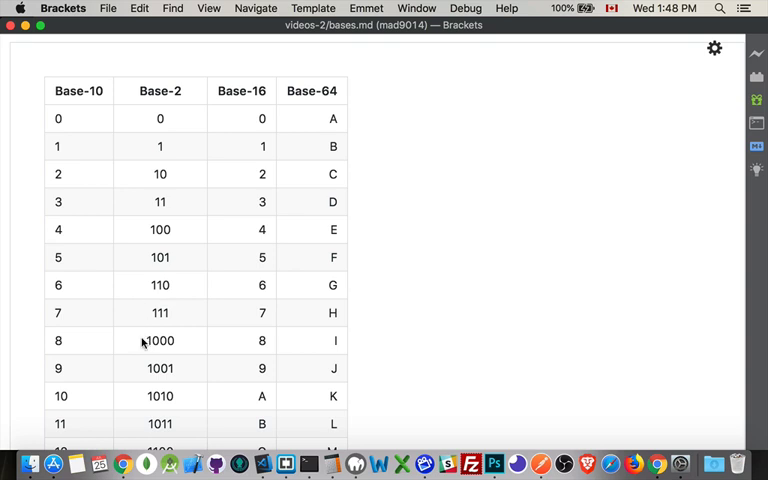
{"action": "scroll", "scroll_direction": "down", "scroll_amount": 3}
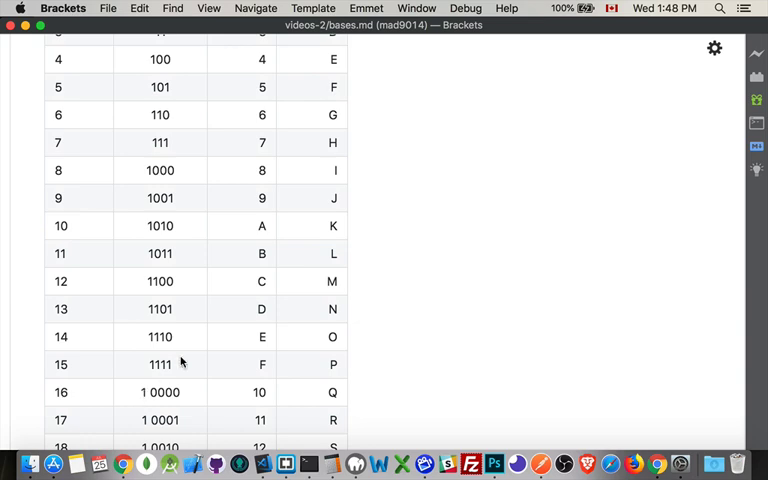
{"action": "scroll", "scroll_direction": "down", "scroll_amount": 3}
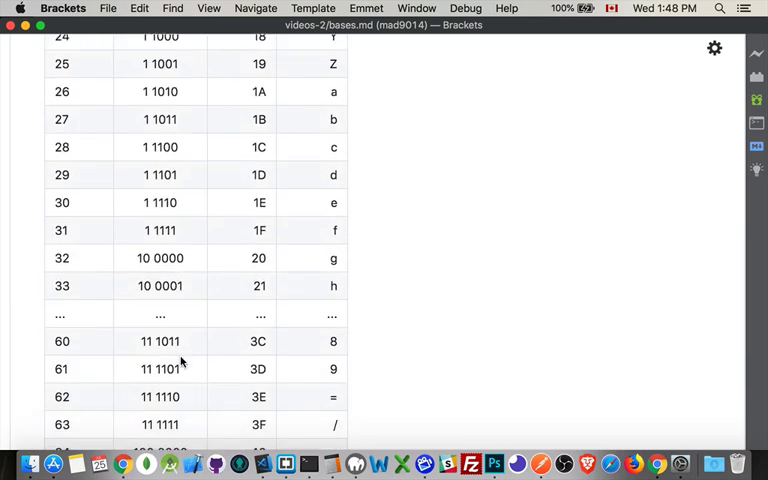
{"action": "scroll", "scroll_direction": "up", "scroll_amount": 3}
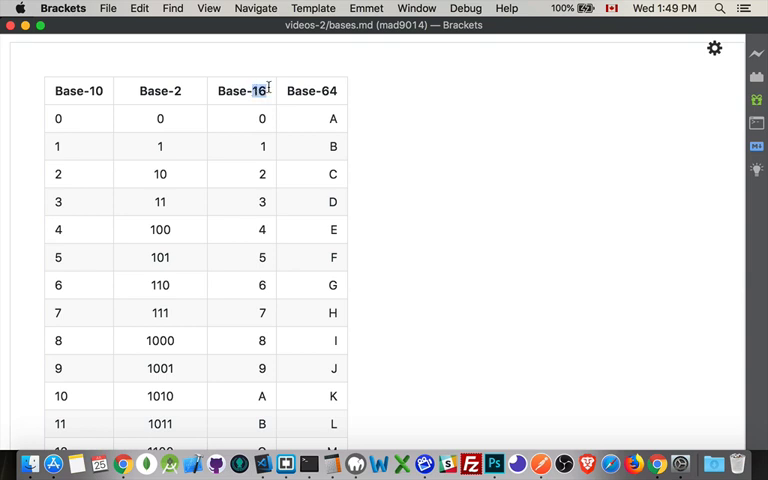
{"action": "mouse_move", "coordinate": [270, 104]}
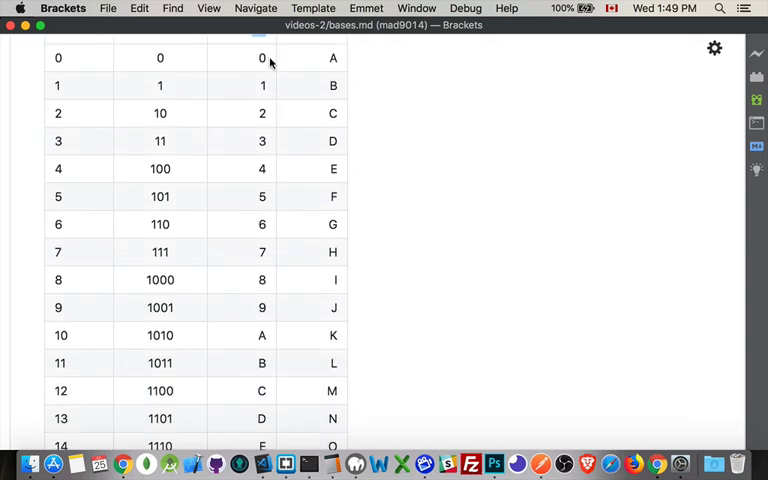
{"action": "scroll", "scroll_direction": "down", "scroll_amount": 3}
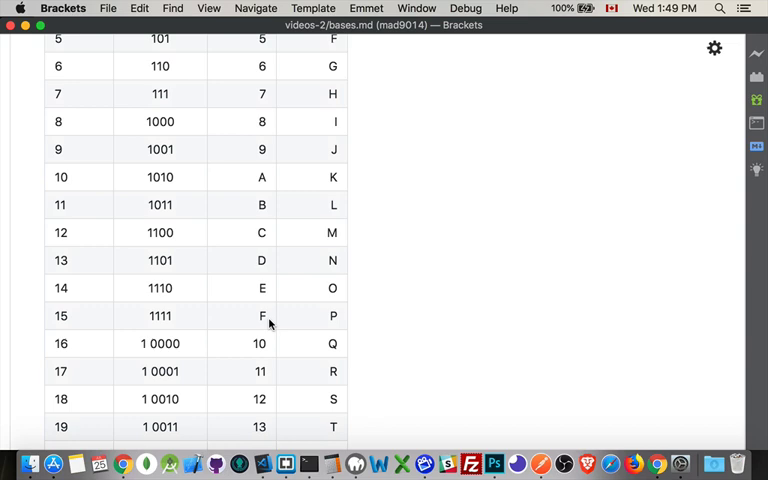
{"action": "scroll", "scroll_direction": "down", "scroll_amount": 3}
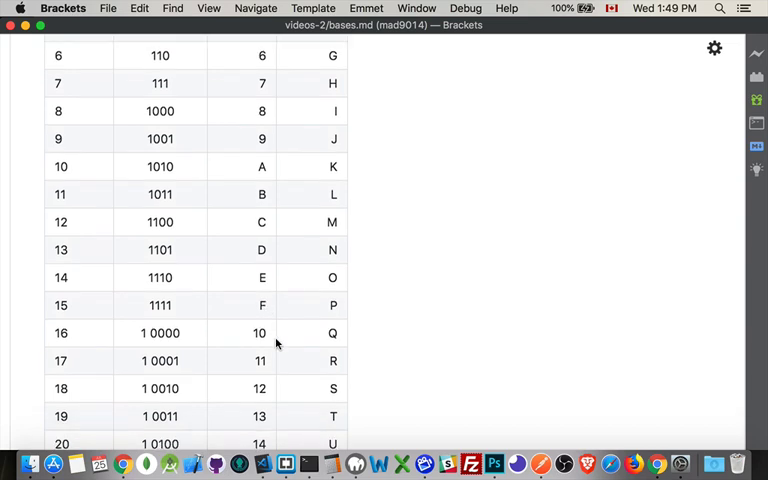
{"action": "scroll", "scroll_direction": "down", "scroll_amount": 3}
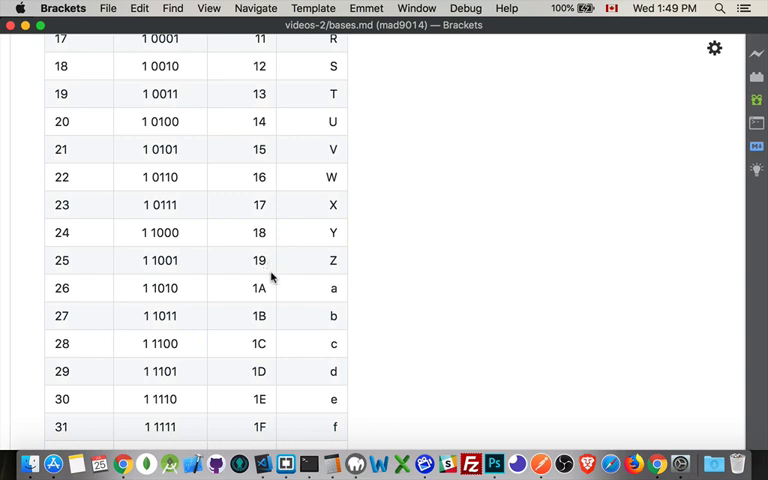
{"action": "mouse_move", "coordinate": [270, 400]}
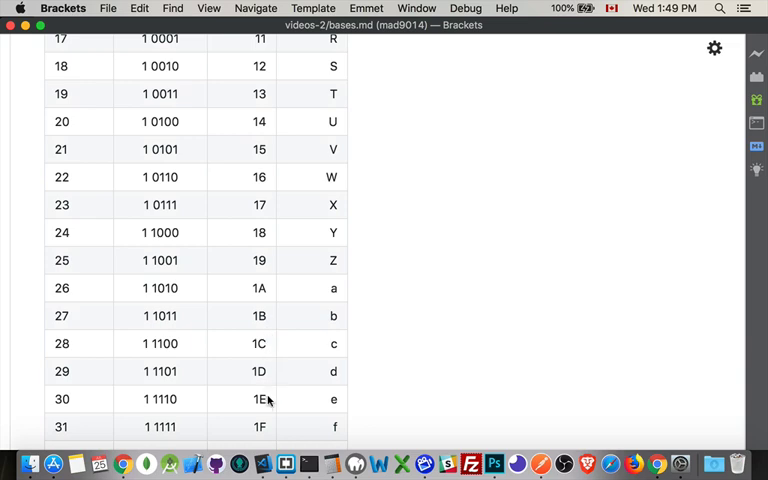
{"action": "scroll", "scroll_direction": "down", "scroll_amount": 3}
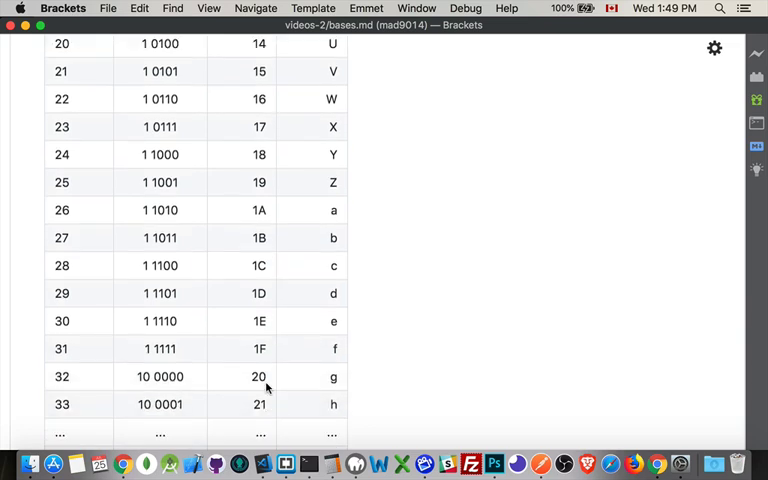
{"action": "scroll", "scroll_direction": "down", "scroll_amount": 3}
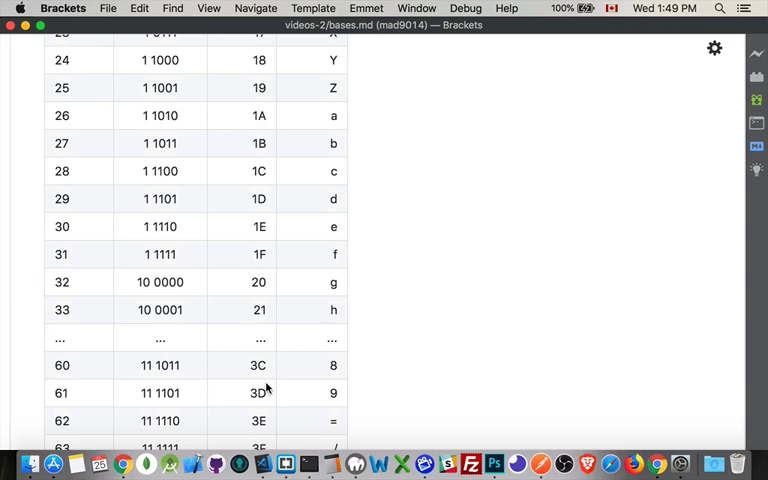
{"action": "scroll", "scroll_direction": "down", "scroll_amount": 3}
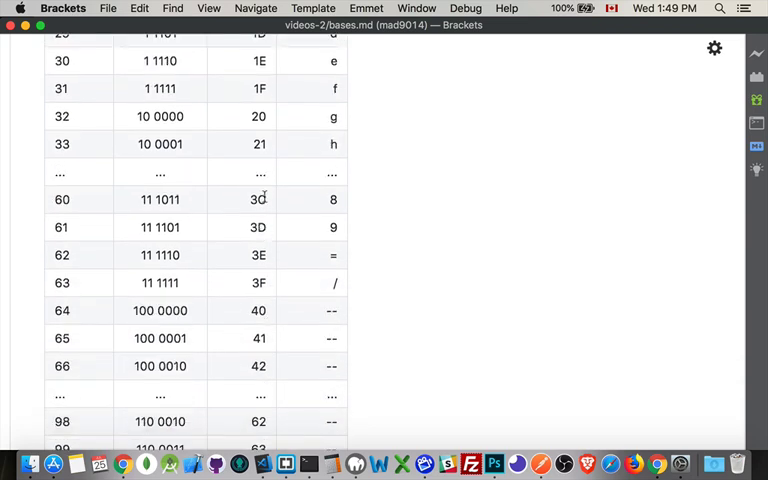
{"action": "scroll", "scroll_direction": "down", "scroll_amount": 3}
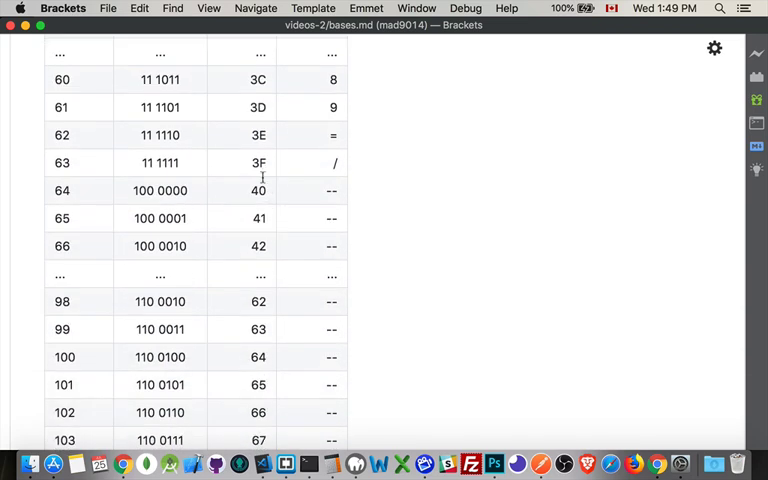
{"action": "mouse_move", "coordinate": [276, 320]}
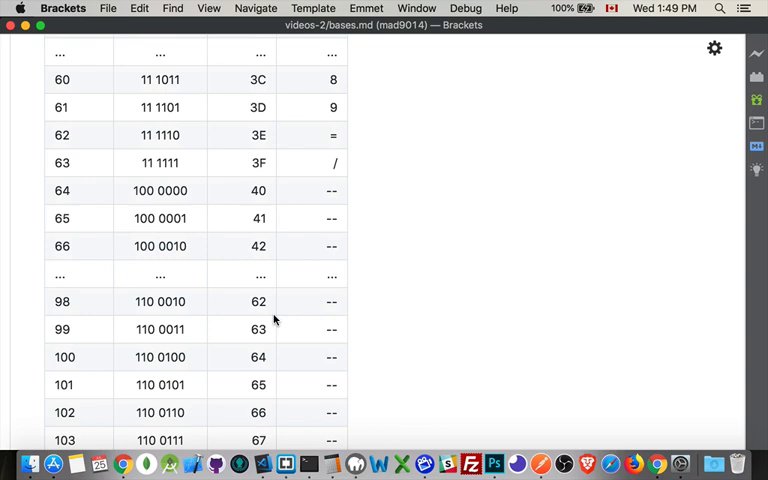
{"action": "mouse_move", "coordinate": [270, 444]}
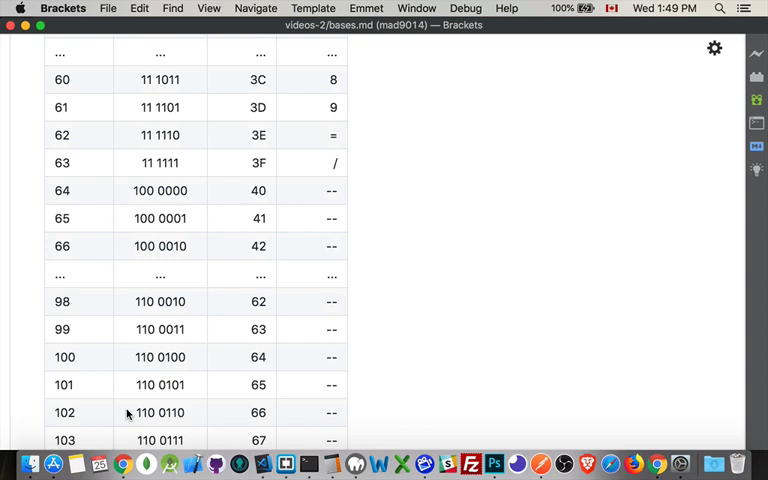
{"action": "mouse_move", "coordinate": [234, 428]}
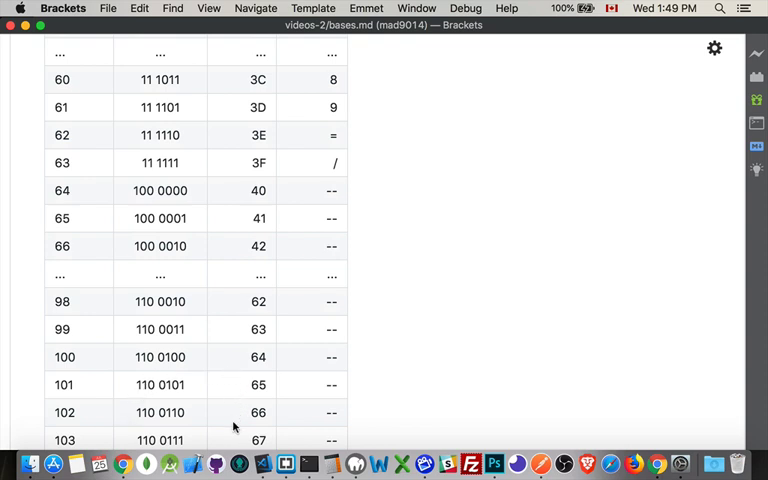
{"action": "mouse_move", "coordinate": [248, 396]}
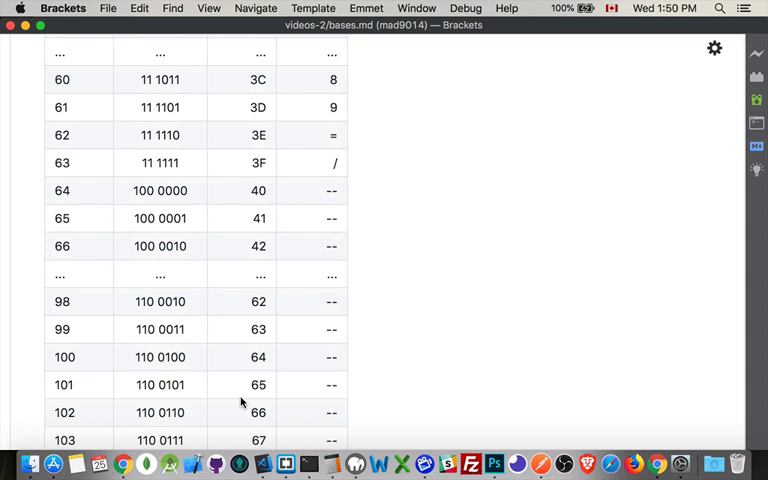
{"action": "scroll", "scroll_direction": "down", "scroll_amount": 3}
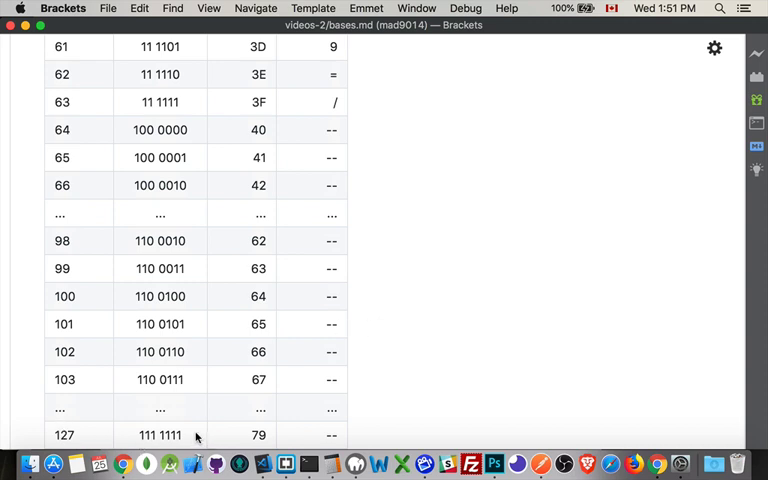
{"action": "mouse_move", "coordinate": [132, 432]}
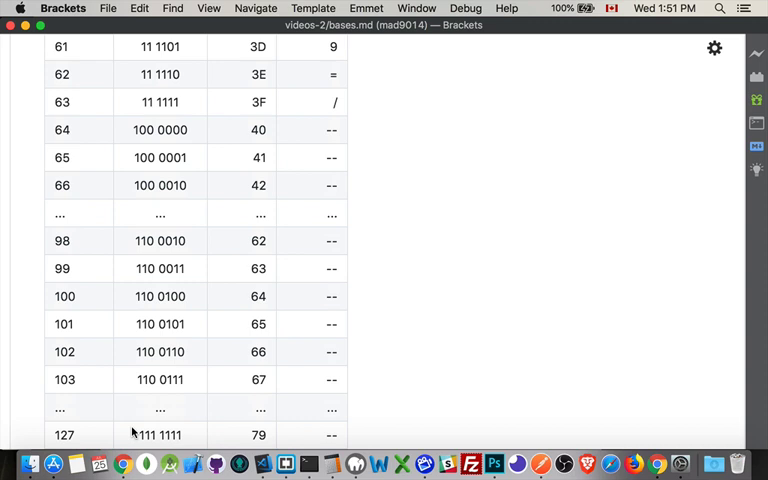
{"action": "mouse_move", "coordinate": [196, 438]}
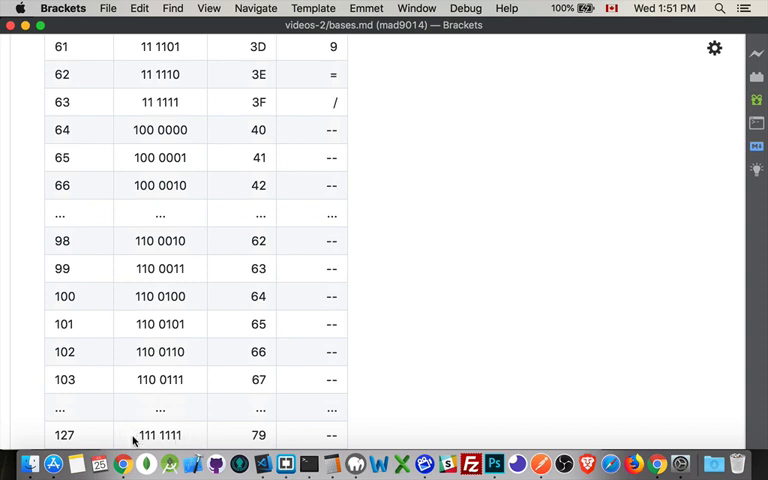
{"action": "mouse_move", "coordinate": [204, 440]}
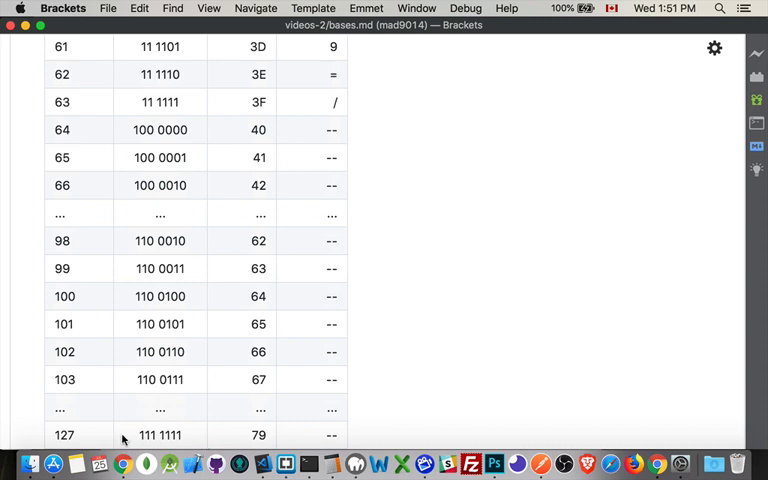
{"action": "mouse_move", "coordinate": [192, 440]}
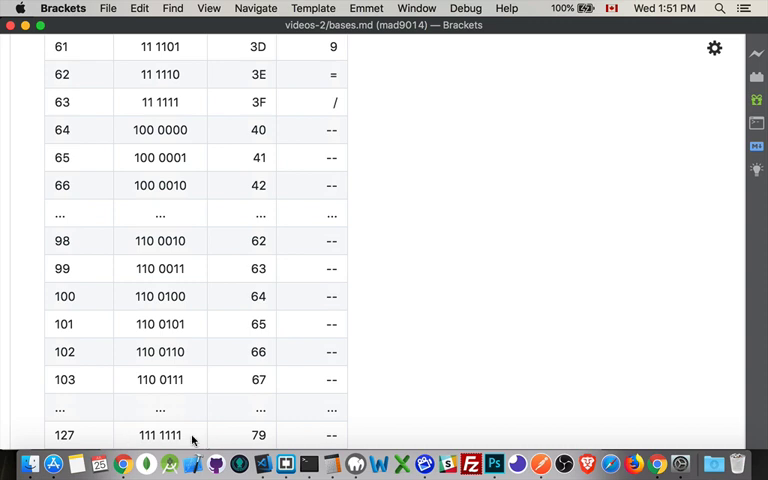
{"action": "mouse_move", "coordinate": [112, 444]}
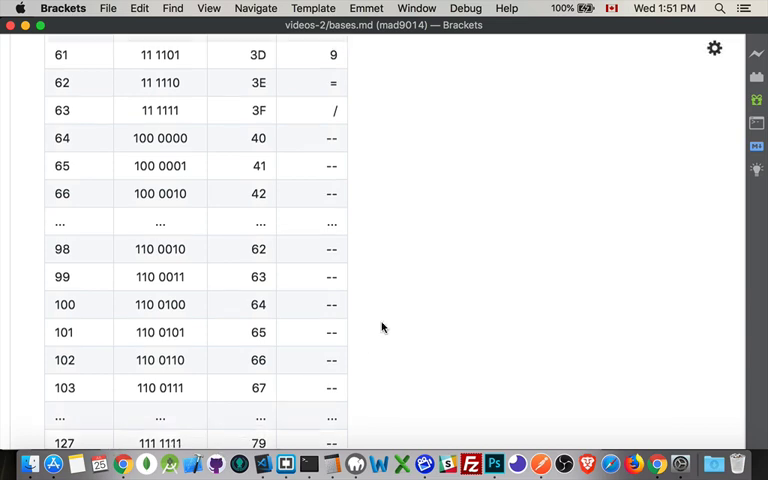
Scroll to the table top and select the values 3, 11 and 3 in row 3
{"action": "scroll", "scroll_direction": "up", "scroll_amount": 3}
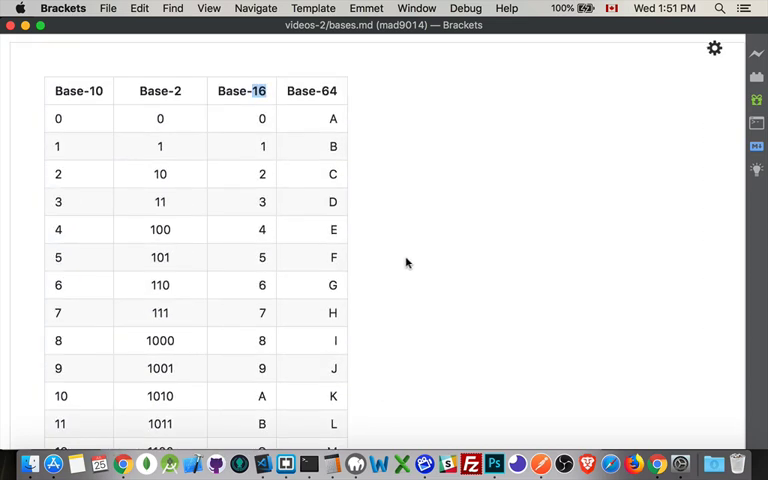
{"action": "mouse_move", "coordinate": [424, 236]}
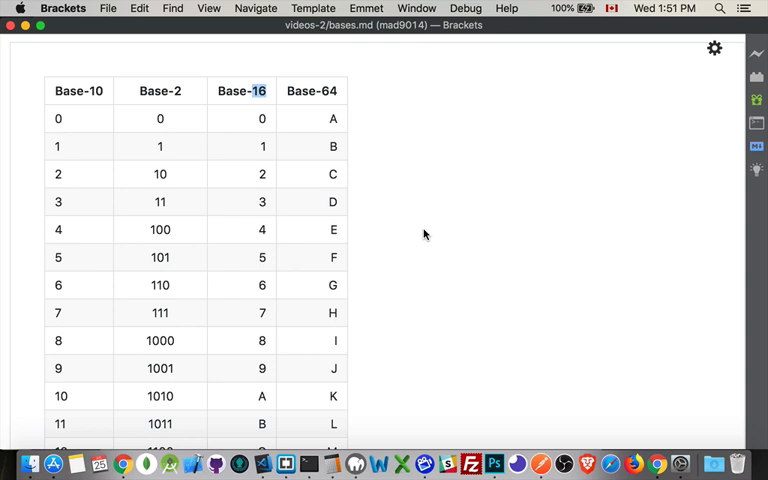
{"action": "mouse_move", "coordinate": [56, 200]}
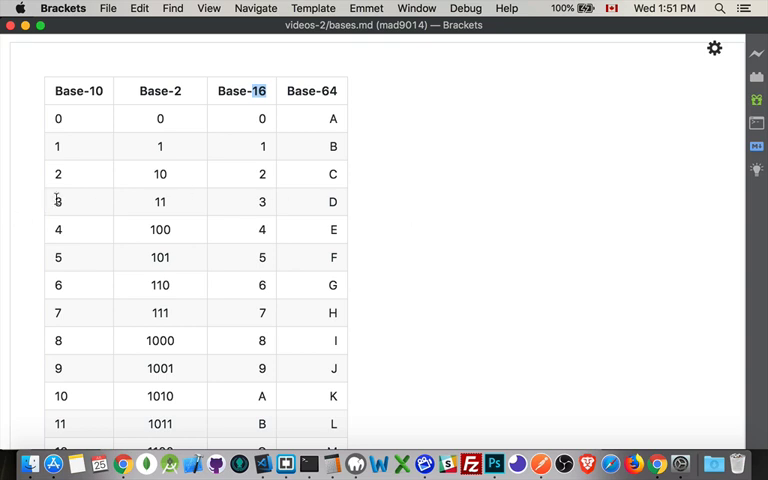
{"action": "double_click", "coordinate": [160, 200]}
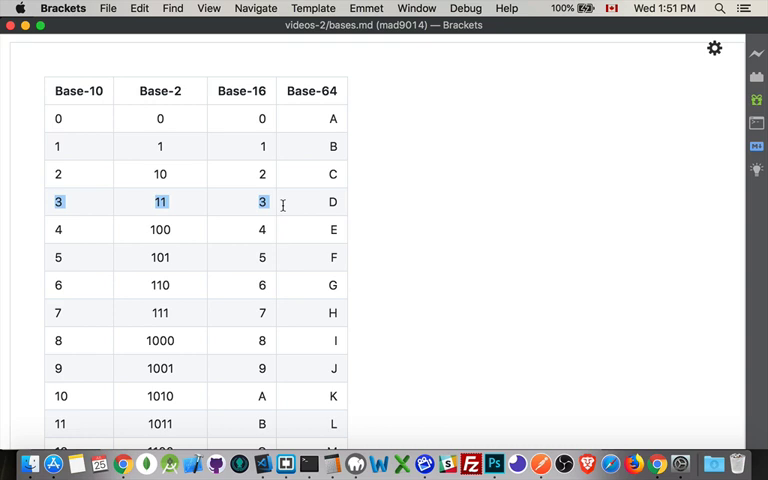
{"action": "mouse_move", "coordinate": [172, 196]}
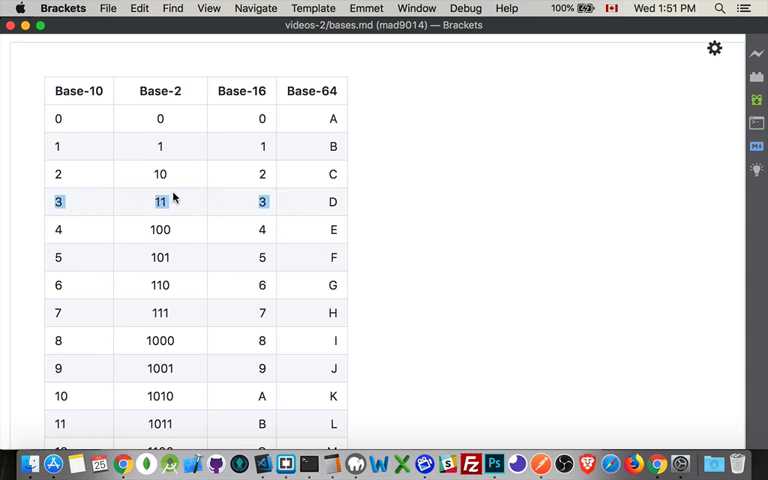
{"action": "mouse_move", "coordinate": [248, 204]}
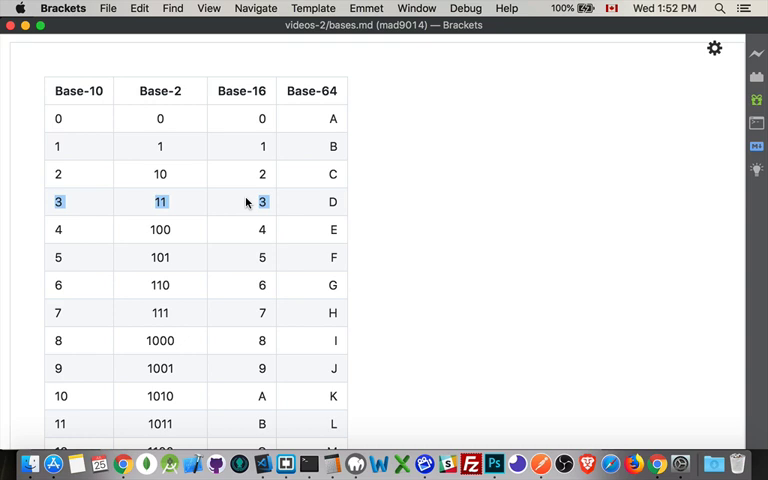
{"action": "mouse_move", "coordinate": [248, 208]}
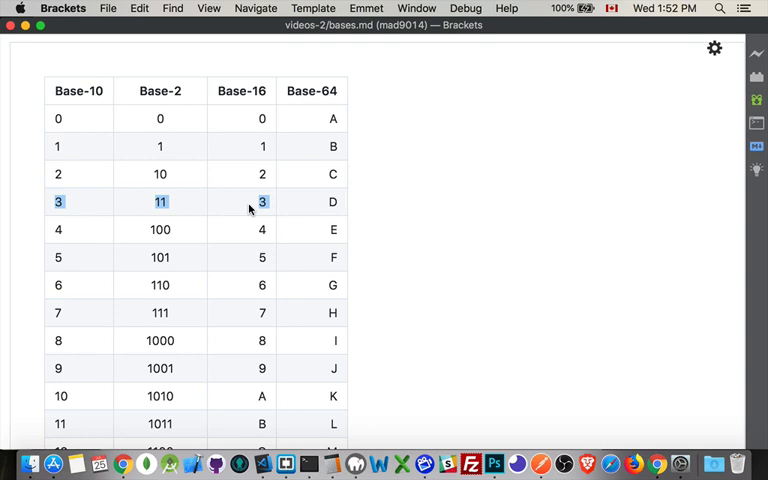
{"action": "mouse_move", "coordinate": [248, 216]}
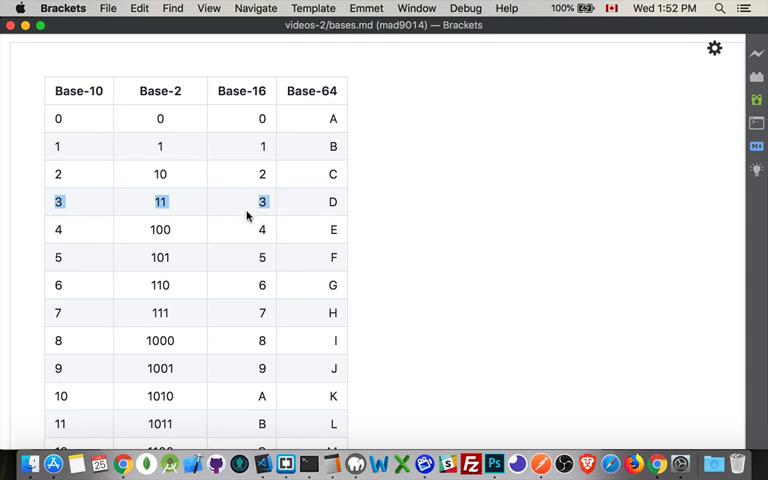
{"action": "mouse_move", "coordinate": [402, 156]}
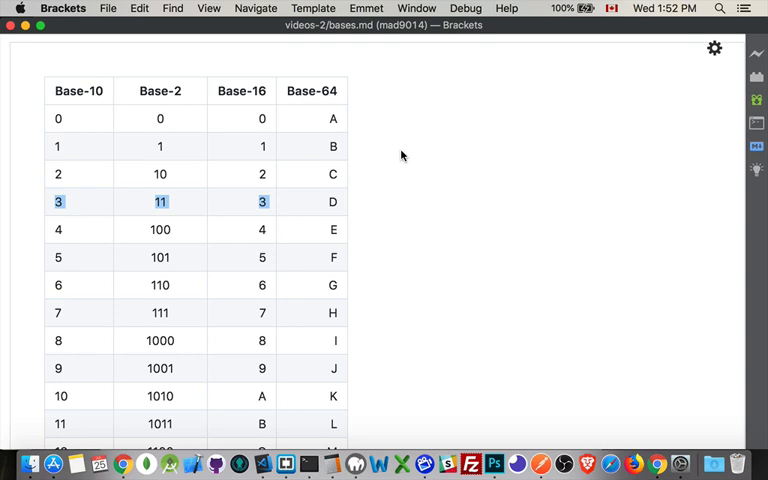
Deselect the row for 3 by clicking an empty area of the preview
{"action": "left_click", "coordinate": [402, 132]}
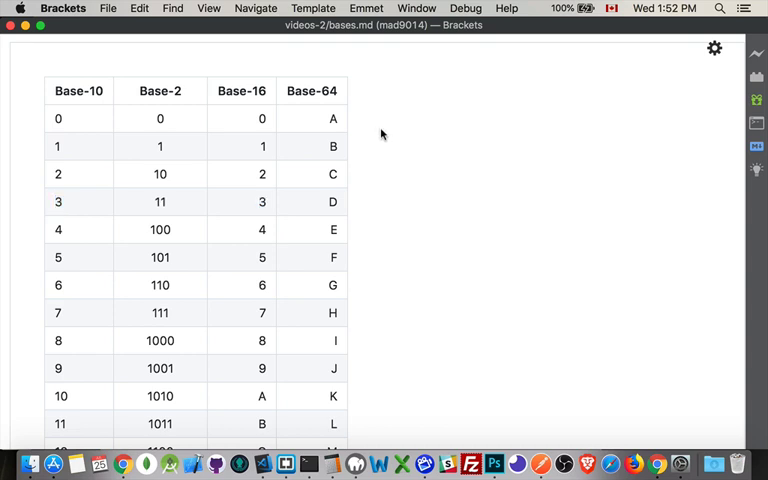
{"action": "mouse_move", "coordinate": [398, 128]}
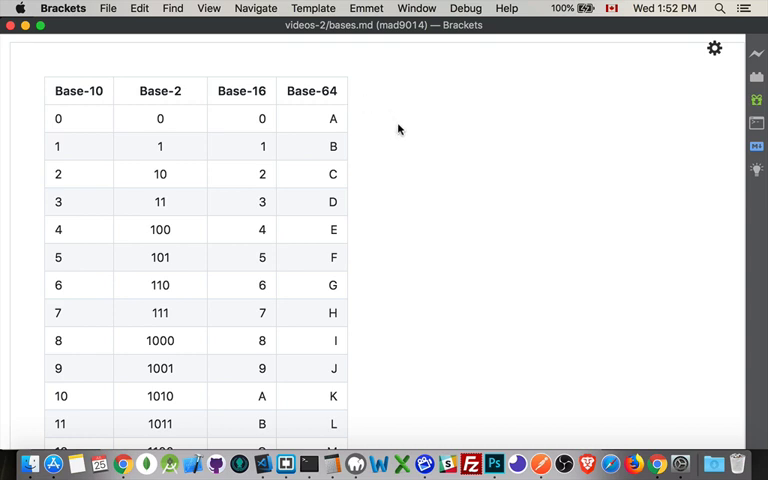
{"action": "mouse_move", "coordinate": [376, 358]}
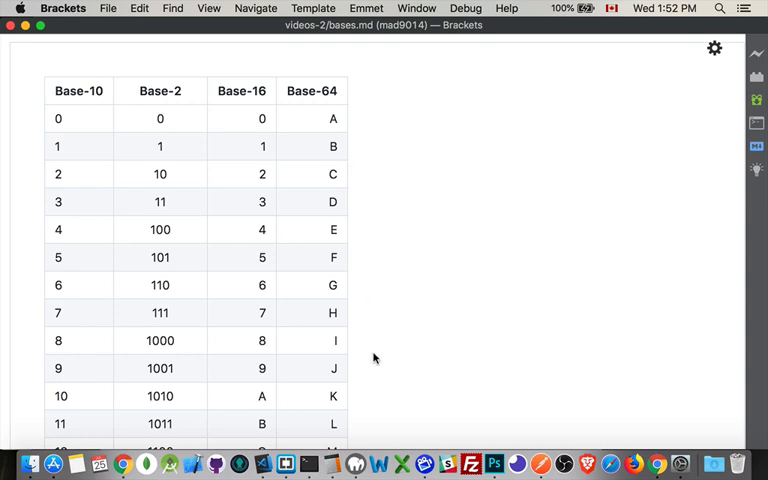
{"action": "mouse_move", "coordinate": [408, 224]}
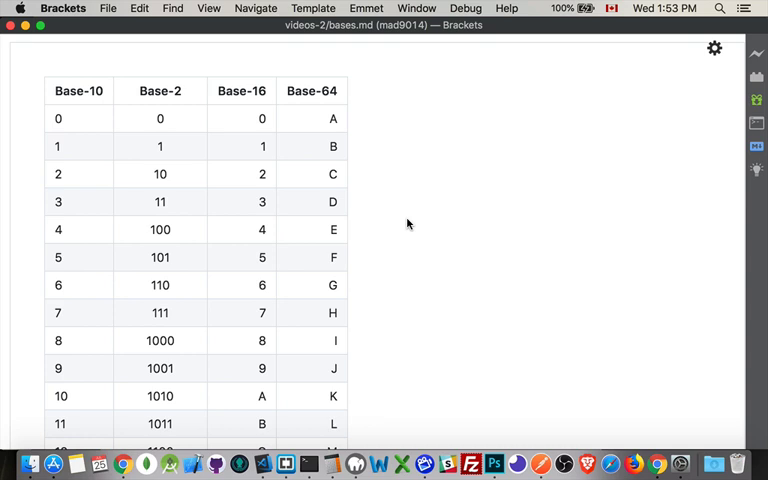
{"action": "mouse_move", "coordinate": [340, 108]}
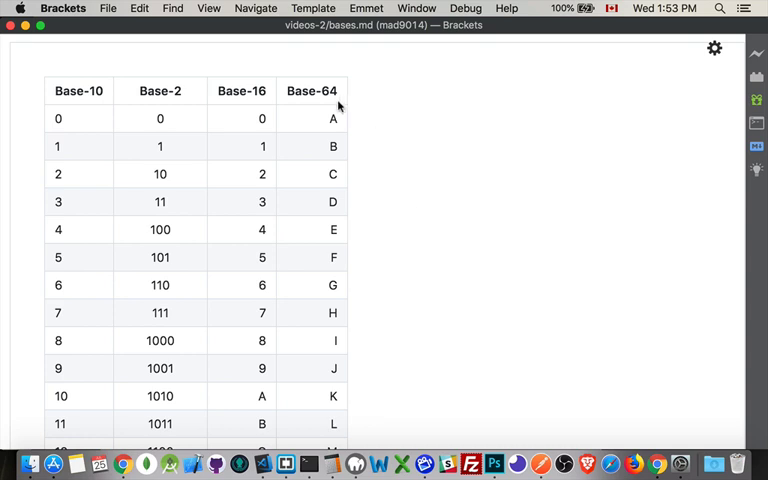
{"action": "mouse_move", "coordinate": [338, 236]}
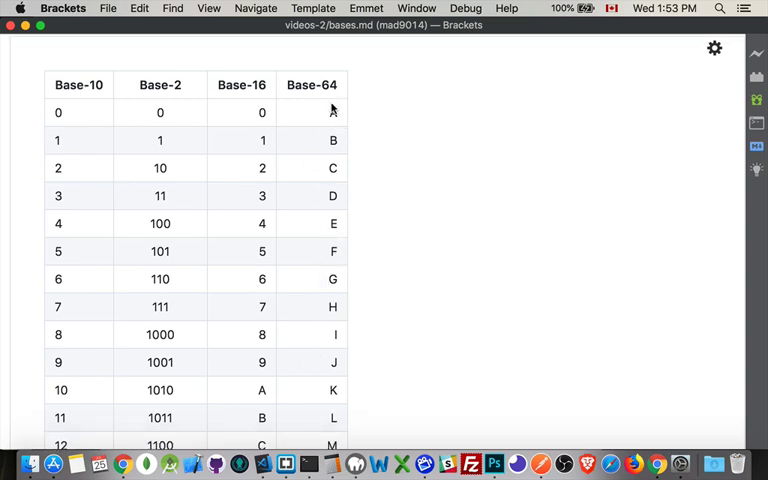
Scroll down to rows 27–66 and select the Base-64 value in the row for 62
{"action": "scroll", "scroll_direction": "down", "scroll_amount": 3}
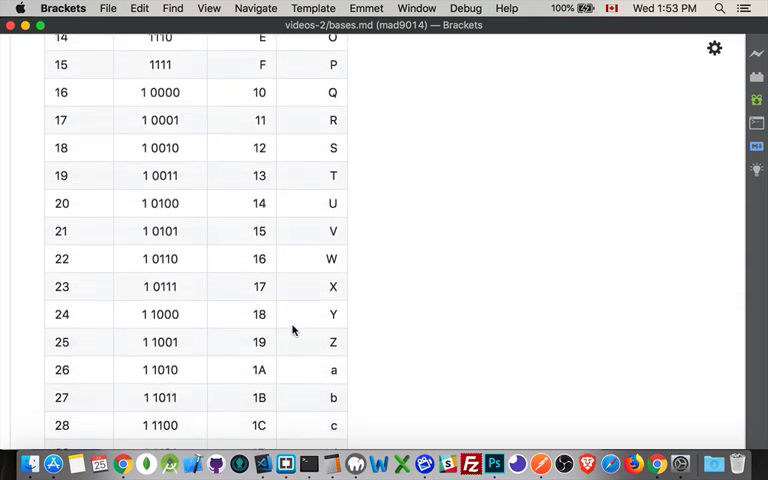
{"action": "scroll", "scroll_direction": "down", "scroll_amount": 3}
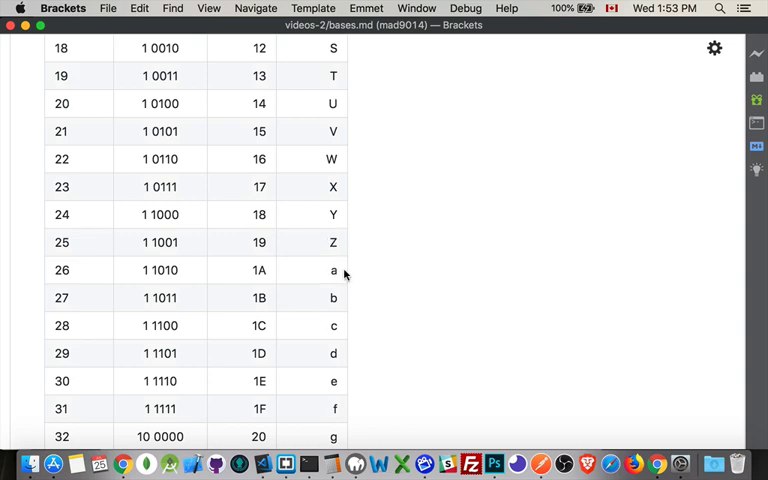
{"action": "scroll", "scroll_direction": "down", "scroll_amount": 3}
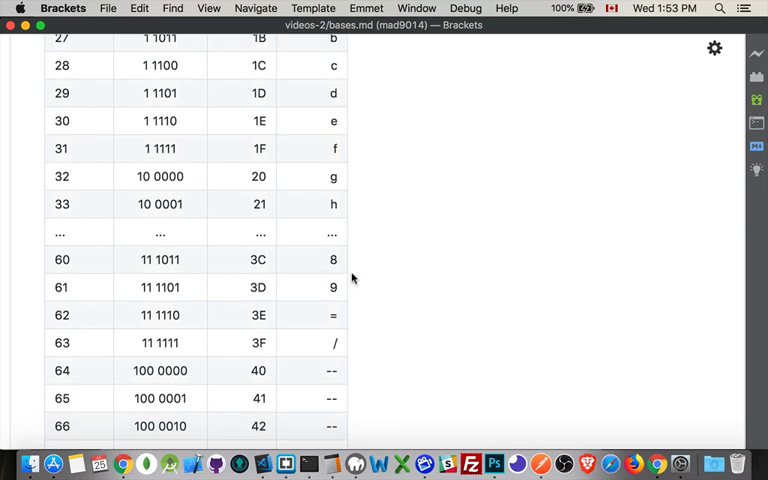
{"action": "mouse_move", "coordinate": [334, 318]}
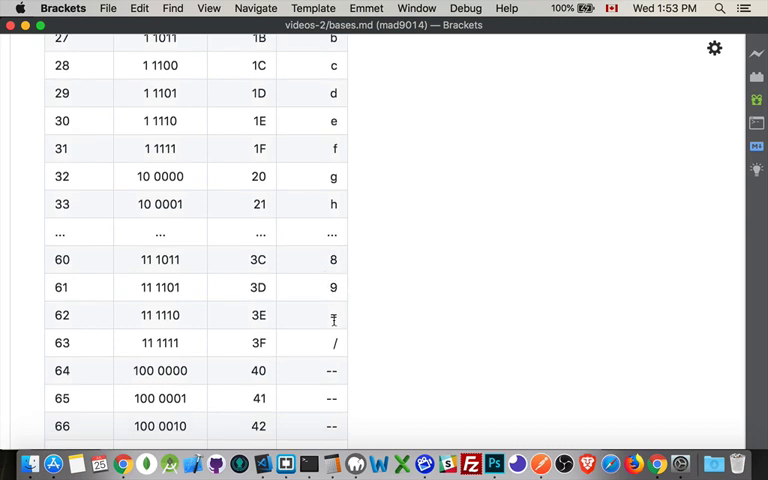
{"action": "double_click", "coordinate": [332, 316]}
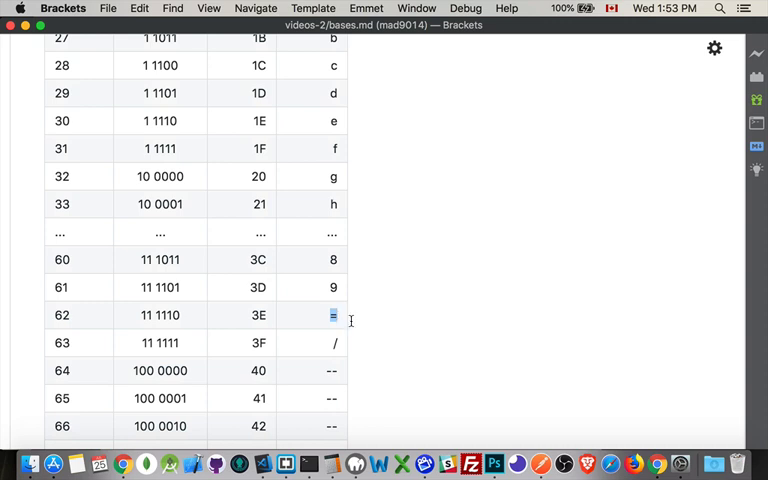
{"action": "mouse_move", "coordinate": [342, 318]}
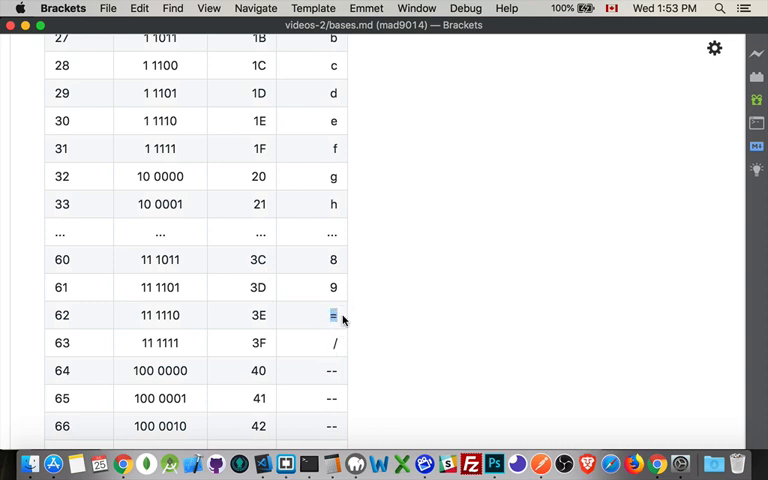
{"action": "mouse_move", "coordinate": [466, 340]}
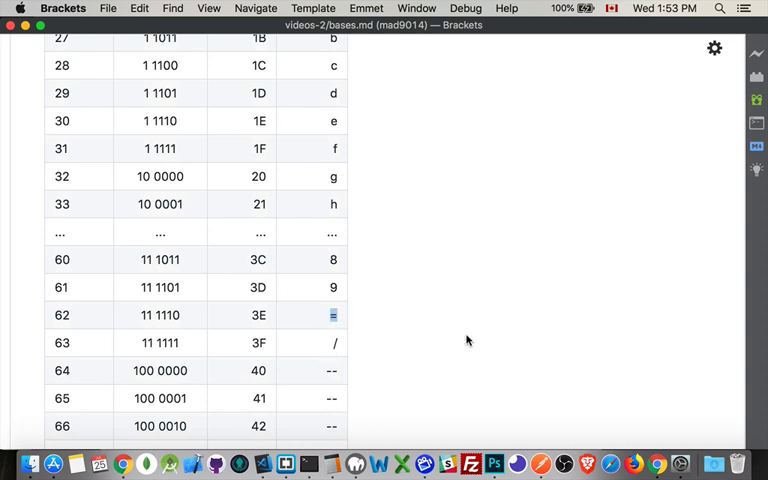
{"action": "mouse_move", "coordinate": [360, 310]}
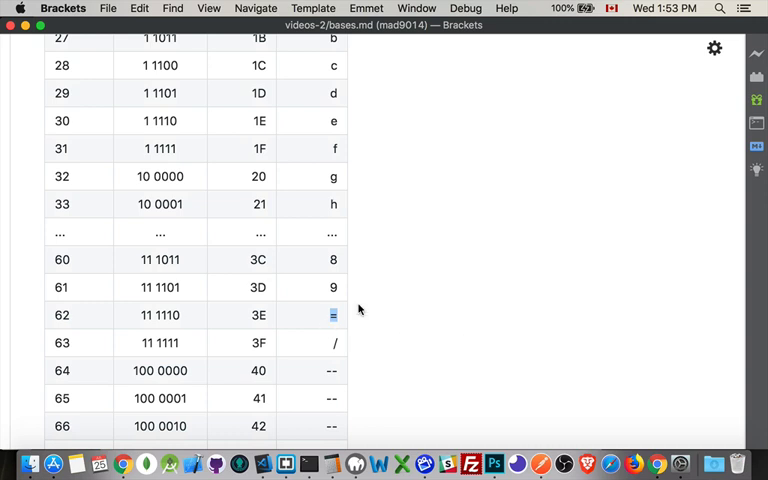
{"action": "mouse_move", "coordinate": [334, 342]}
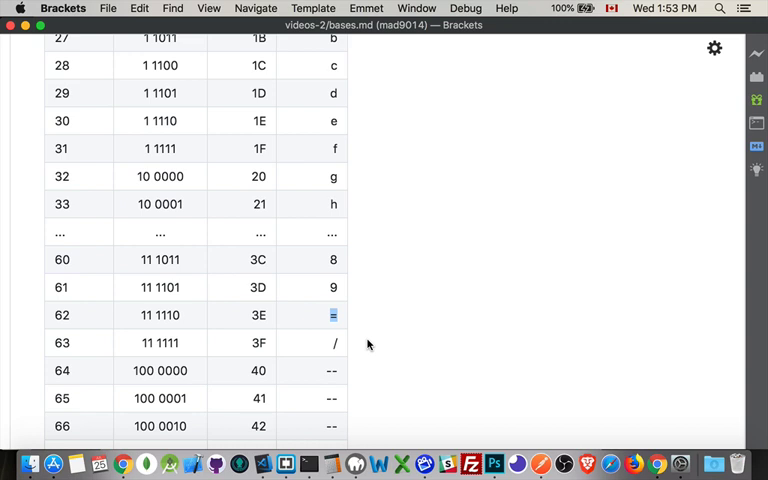
{"action": "mouse_move", "coordinate": [352, 354]}
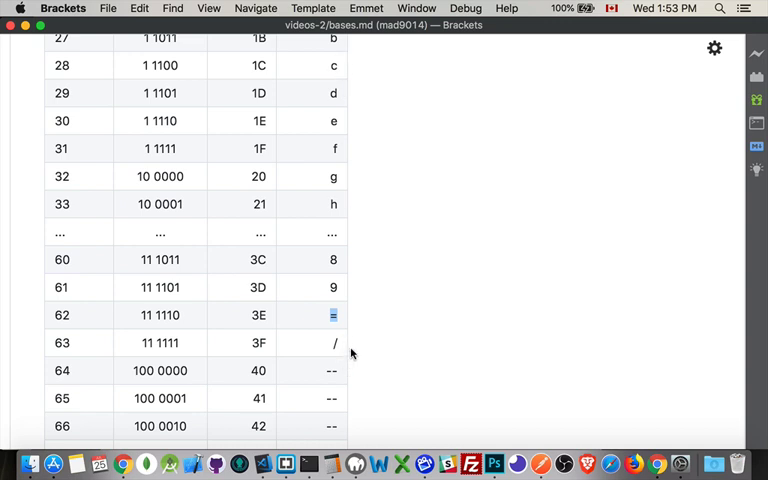
{"action": "mouse_move", "coordinate": [388, 306]}
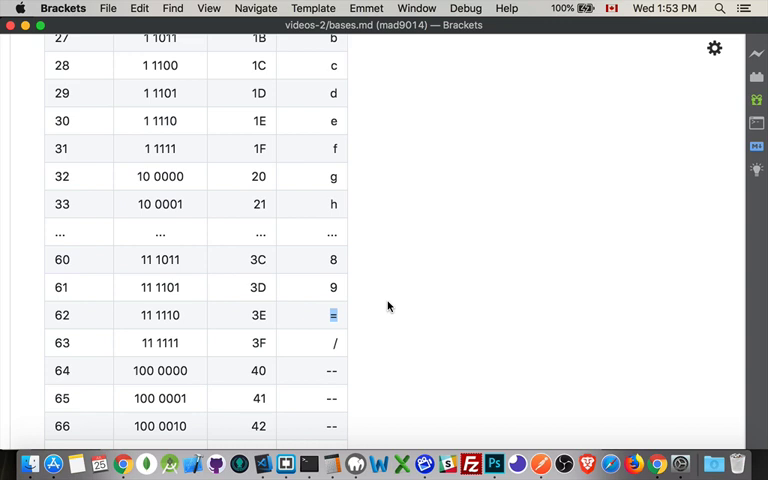
{"action": "mouse_move", "coordinate": [396, 316]}
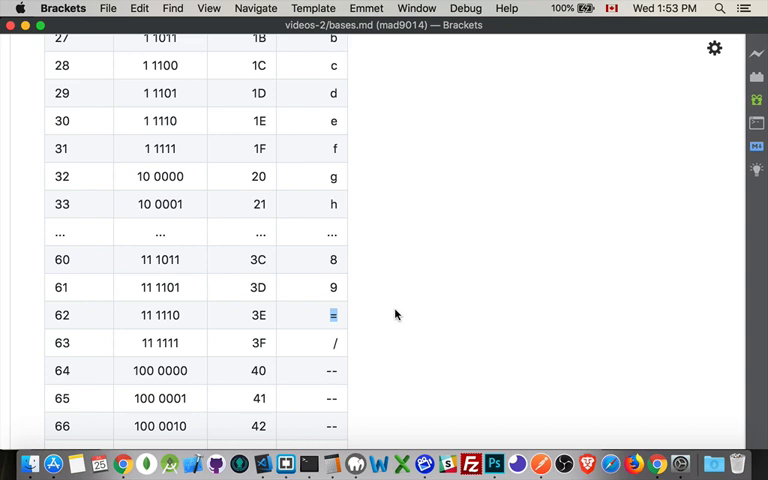
{"action": "mouse_move", "coordinate": [332, 328]}
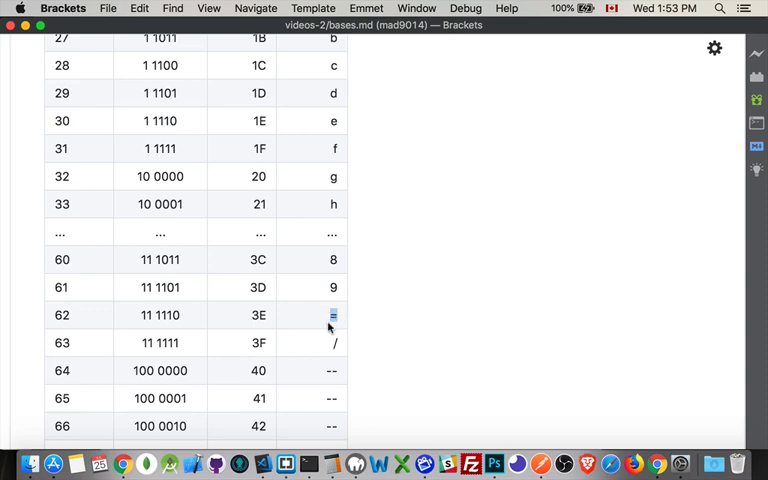
{"action": "mouse_move", "coordinate": [448, 330]}
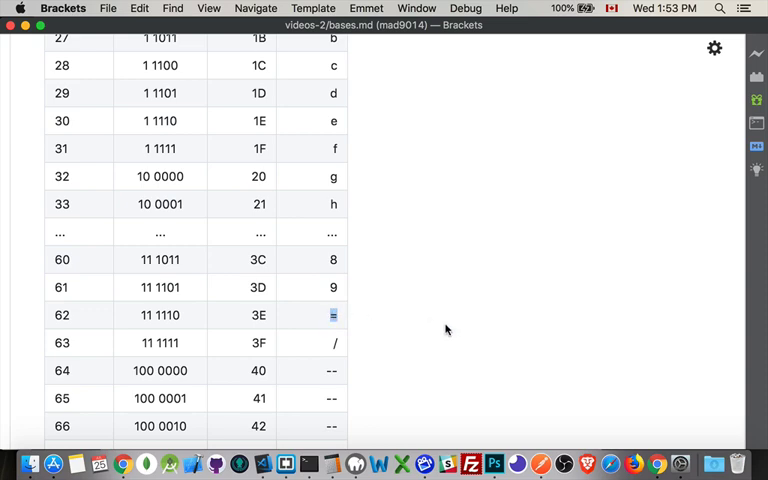
Scroll the preview up so the headings and rows 0 through 11 show again
{"action": "scroll", "scroll_direction": "up", "scroll_amount": 3}
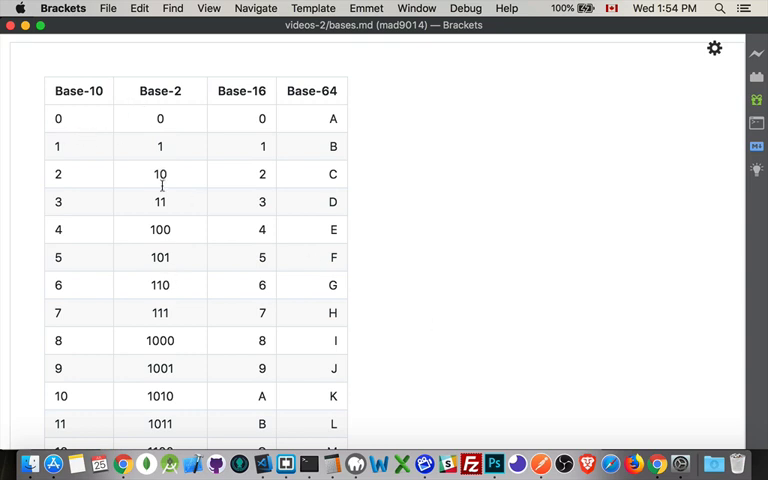
{"action": "mouse_move", "coordinate": [404, 108]}
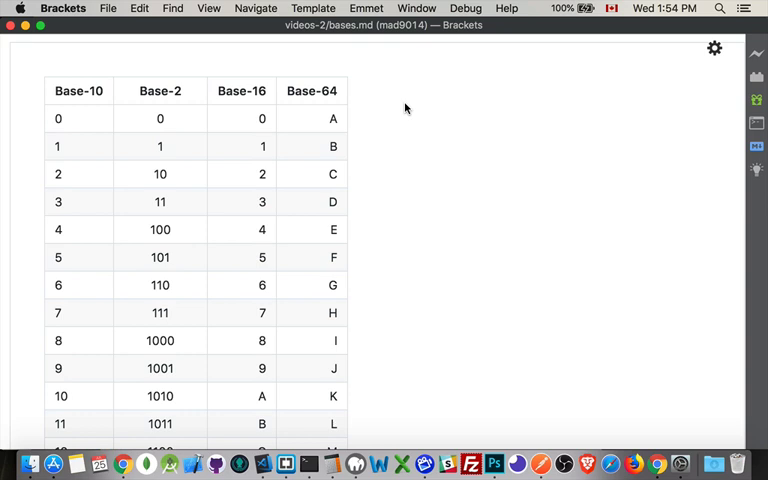
{"action": "mouse_move", "coordinate": [372, 90]}
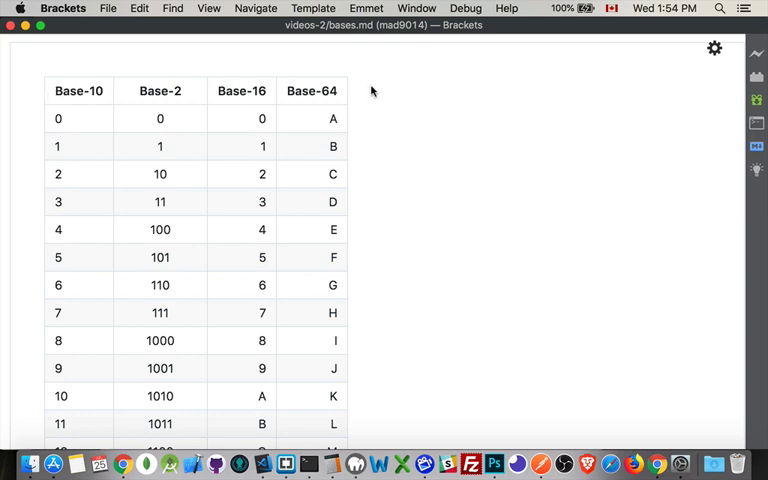
{"action": "mouse_move", "coordinate": [364, 96]}
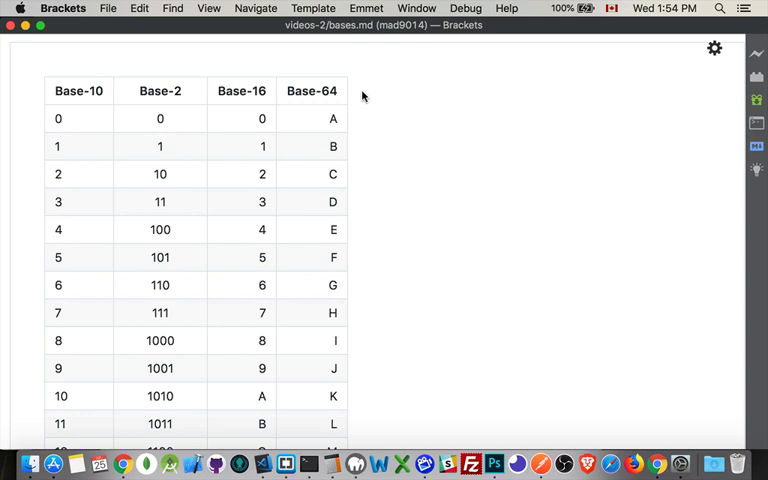